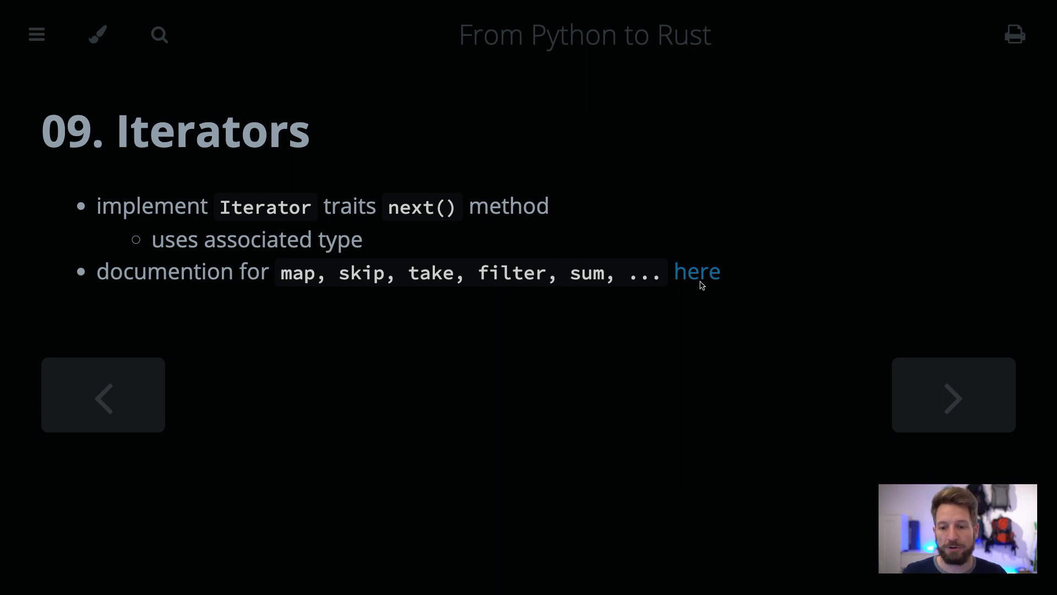
- Follow the slide's 'here' link to doc.rust-lang.org's Trait Iterator page and scroll its Provided Methods
{"action": "left_click", "coordinate": [696, 271]}
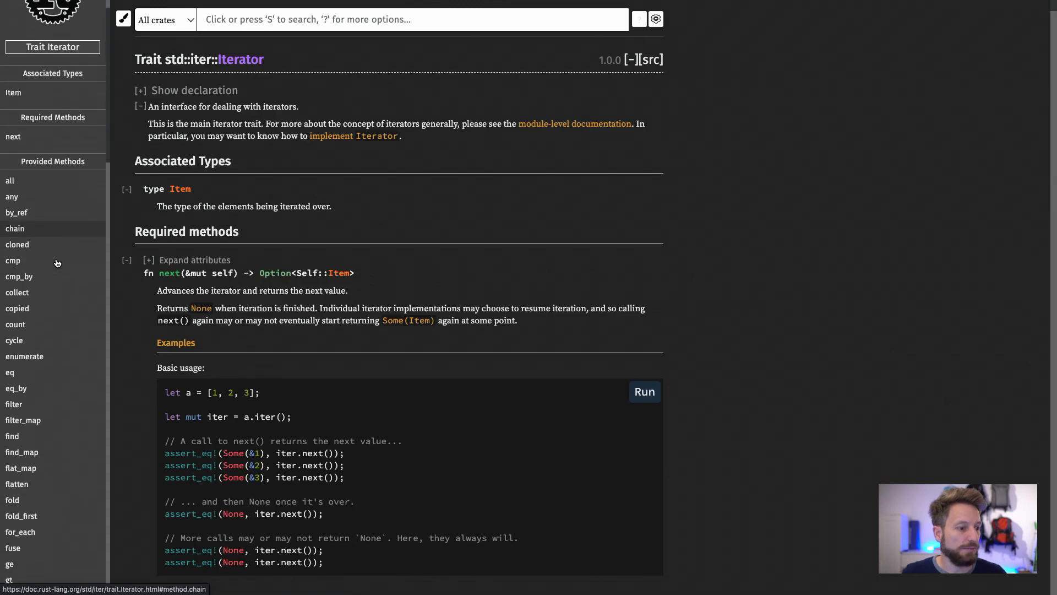
{"action": "scroll", "scroll_direction": "down", "scroll_amount": 3}
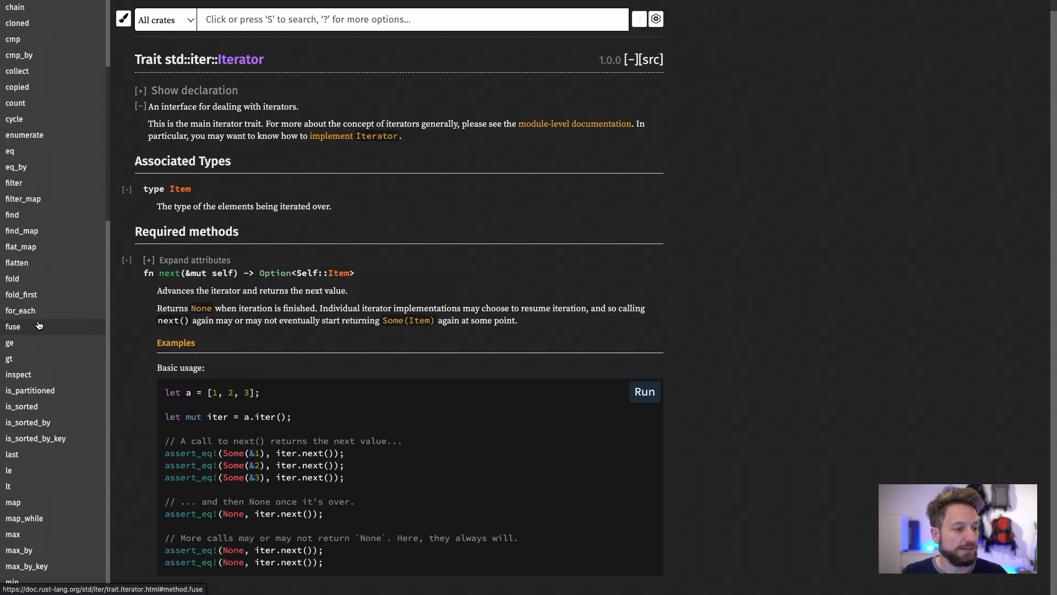
{"action": "left_click", "coordinate": [12, 326]}
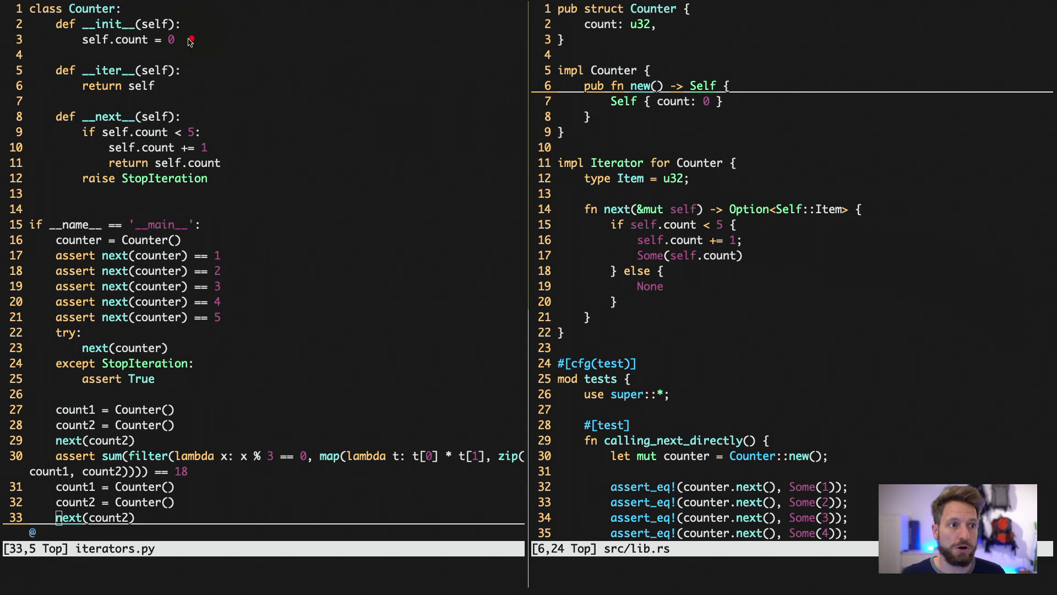
{"action": "mouse_move", "coordinate": [199, 56]}
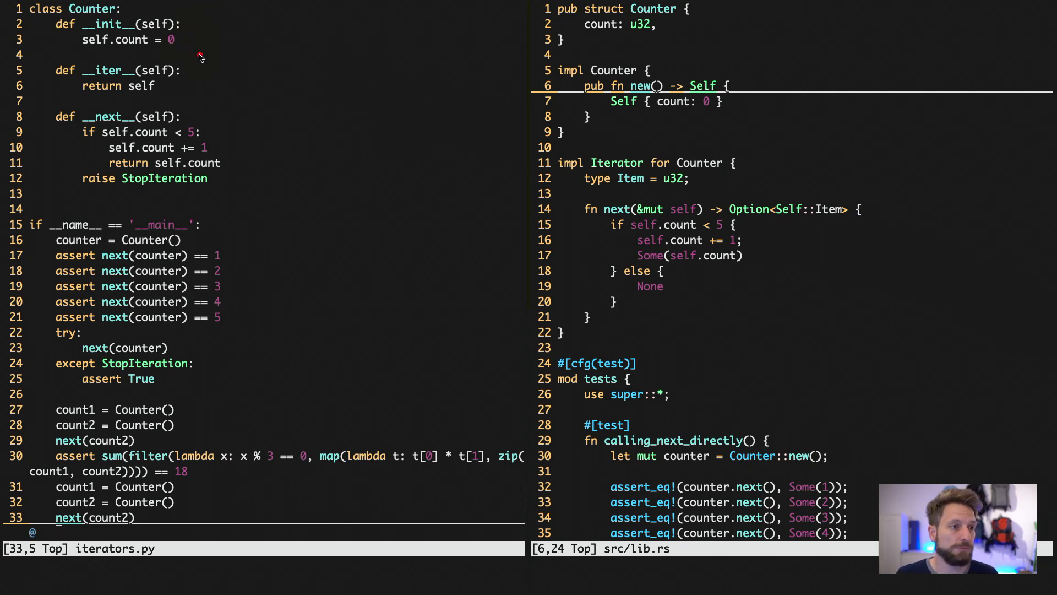
{"action": "mouse_move", "coordinate": [180, 62]}
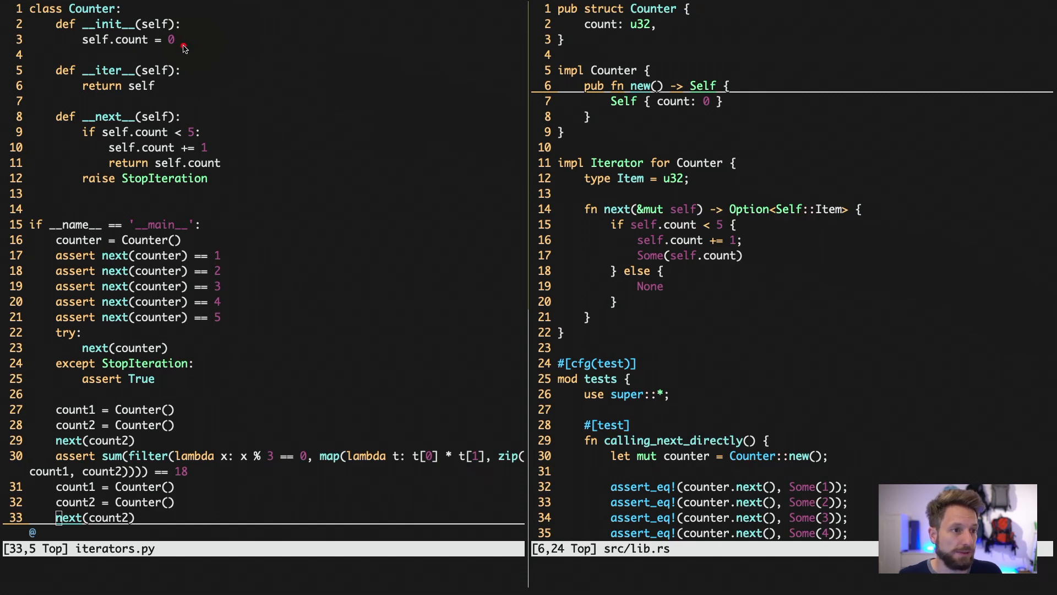
{"action": "mouse_move", "coordinate": [192, 35]}
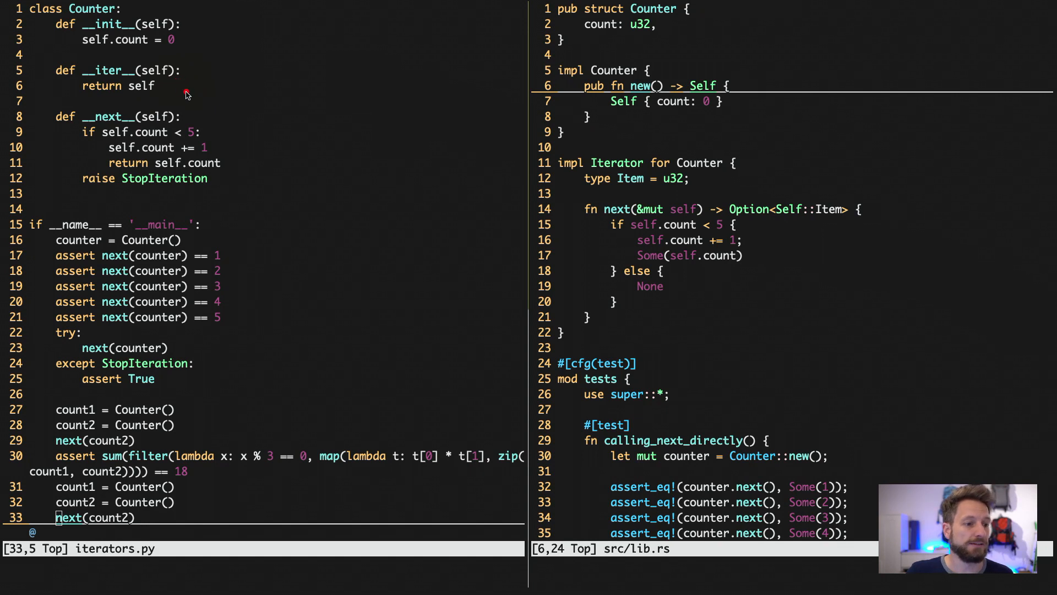
{"action": "mouse_move", "coordinate": [188, 121]}
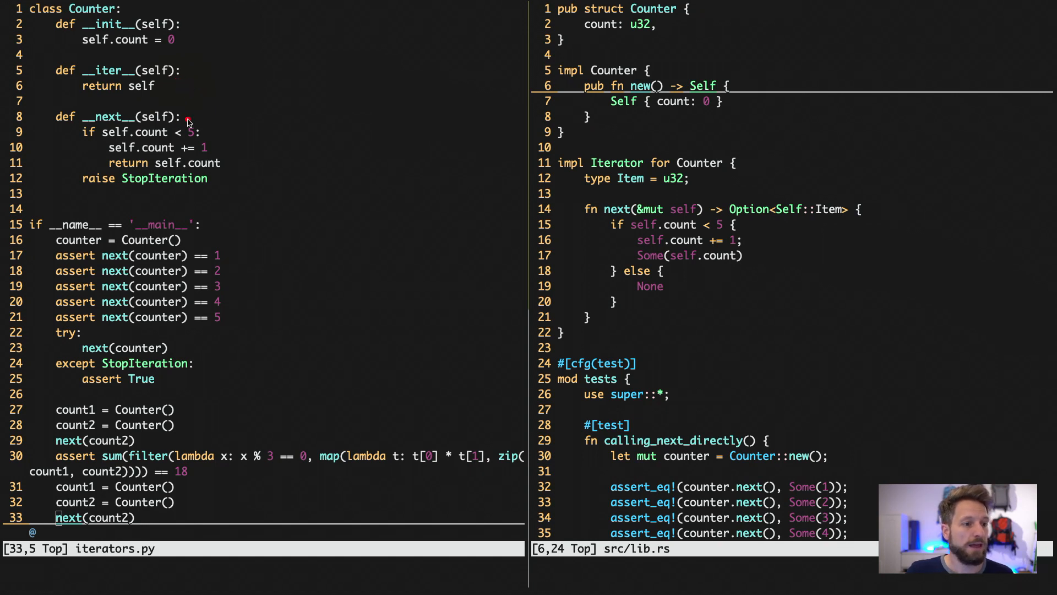
{"action": "mouse_move", "coordinate": [198, 120]}
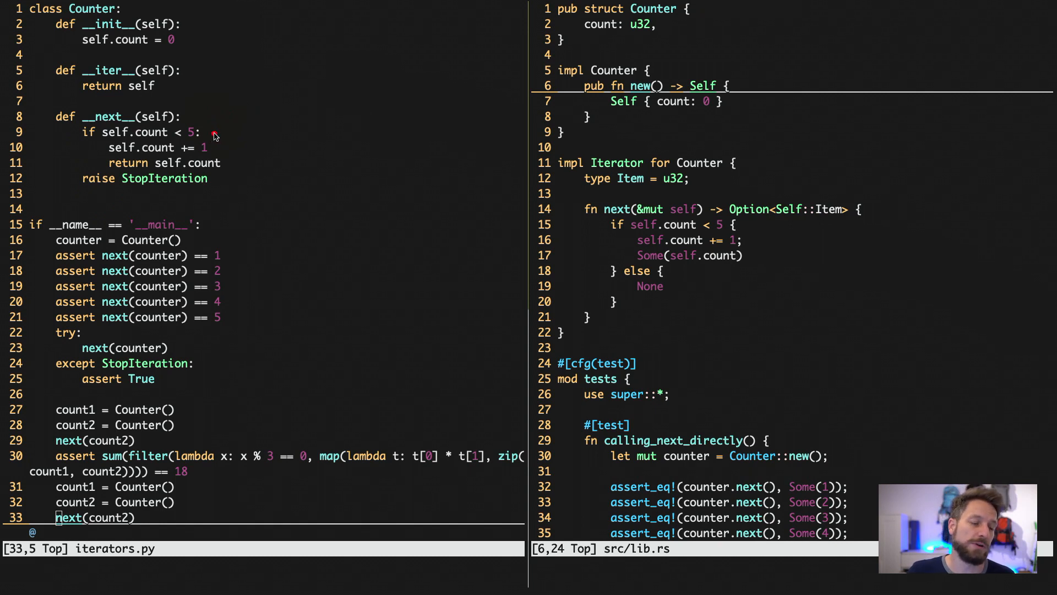
{"action": "mouse_move", "coordinate": [215, 147]}
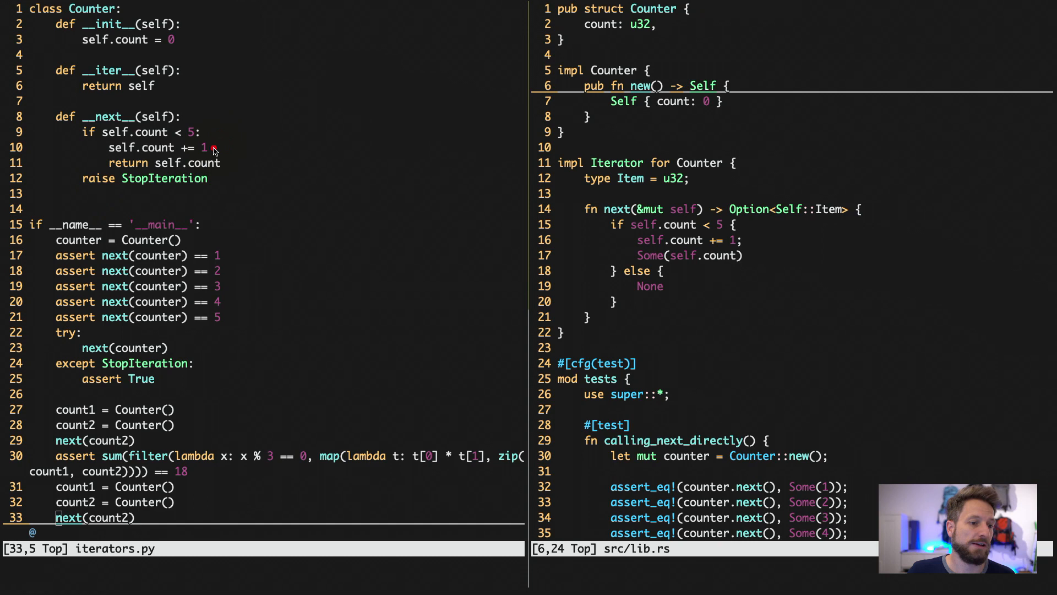
{"action": "mouse_move", "coordinate": [216, 188]}
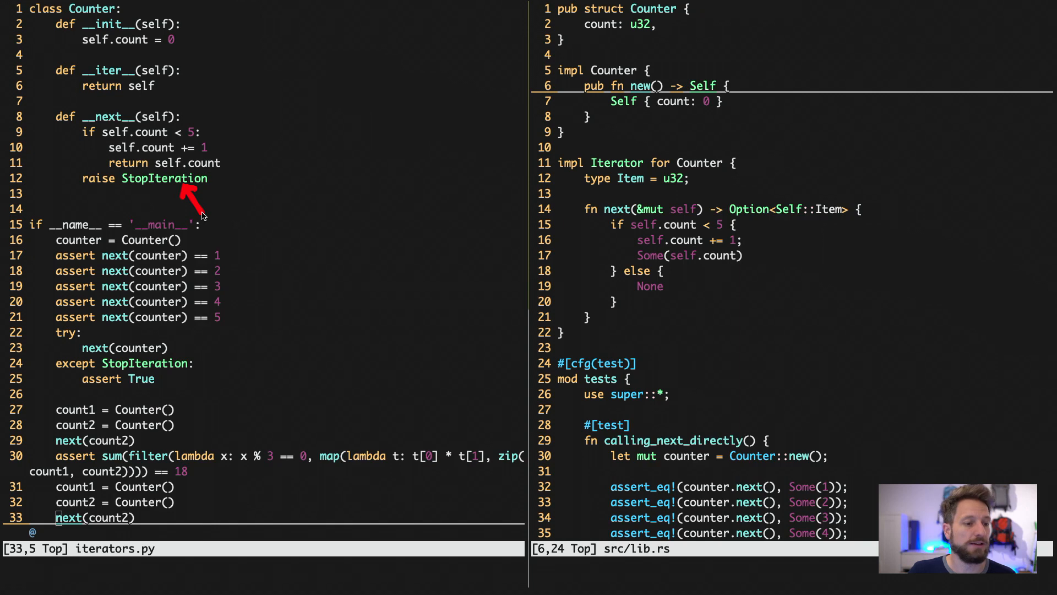
{"action": "mouse_move", "coordinate": [203, 209]}
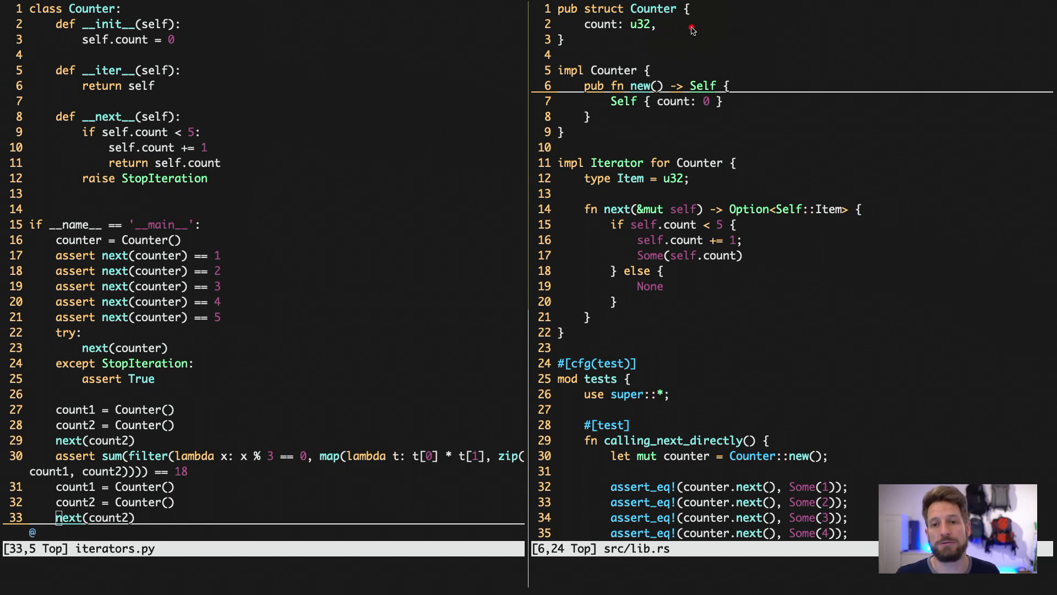
{"action": "mouse_move", "coordinate": [644, 26]}
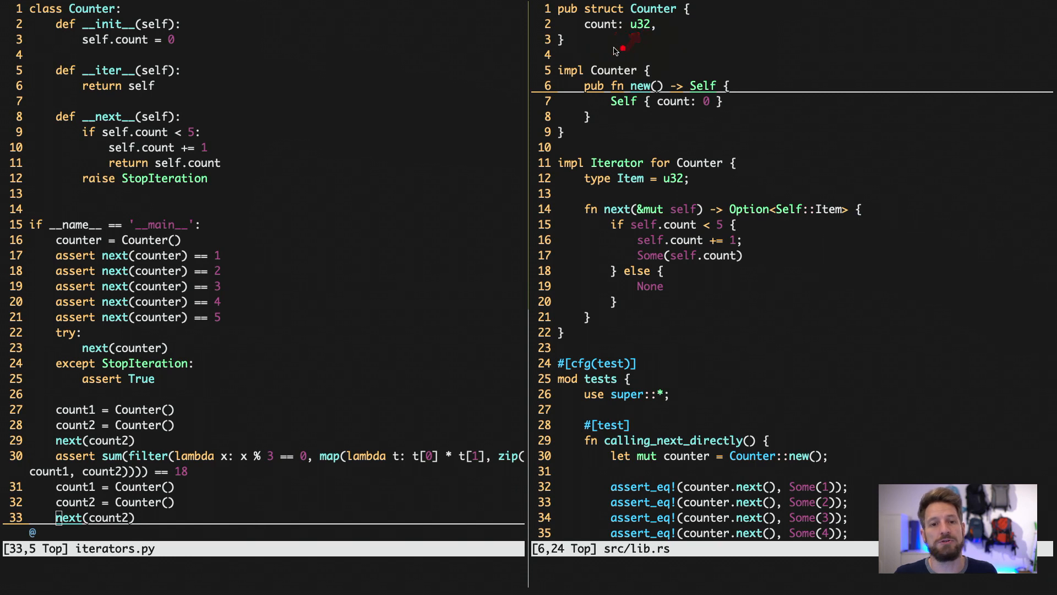
{"action": "mouse_move", "coordinate": [571, 25]}
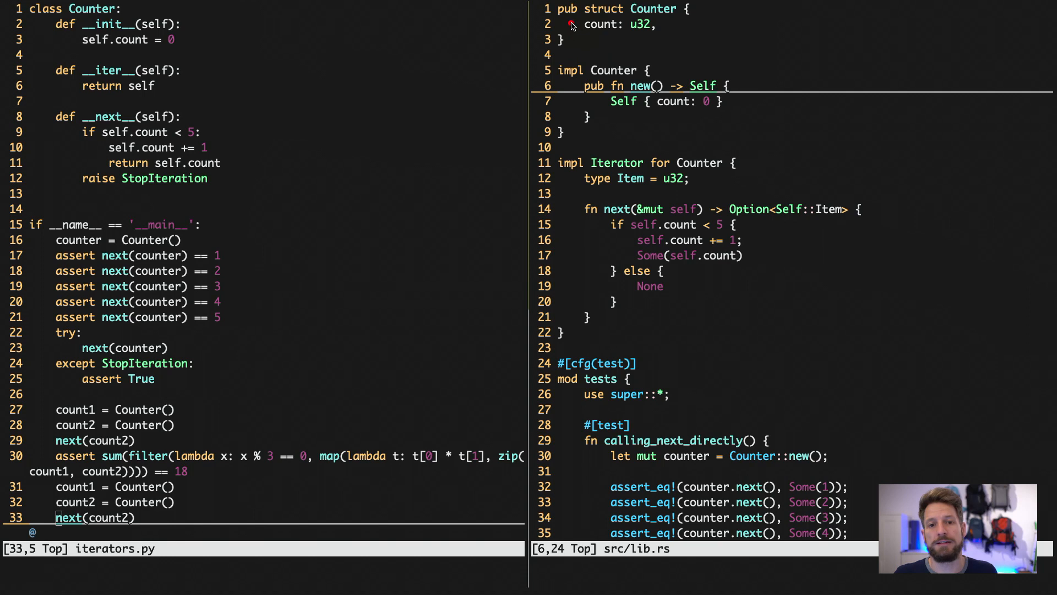
{"action": "mouse_move", "coordinate": [574, 43]}
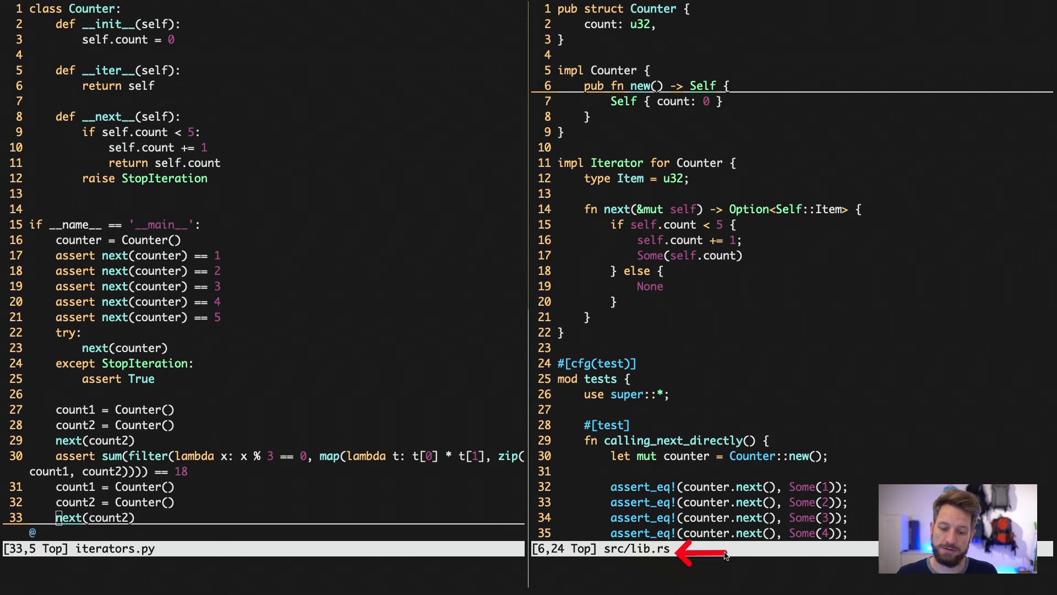
{"action": "mouse_move", "coordinate": [746, 434]}
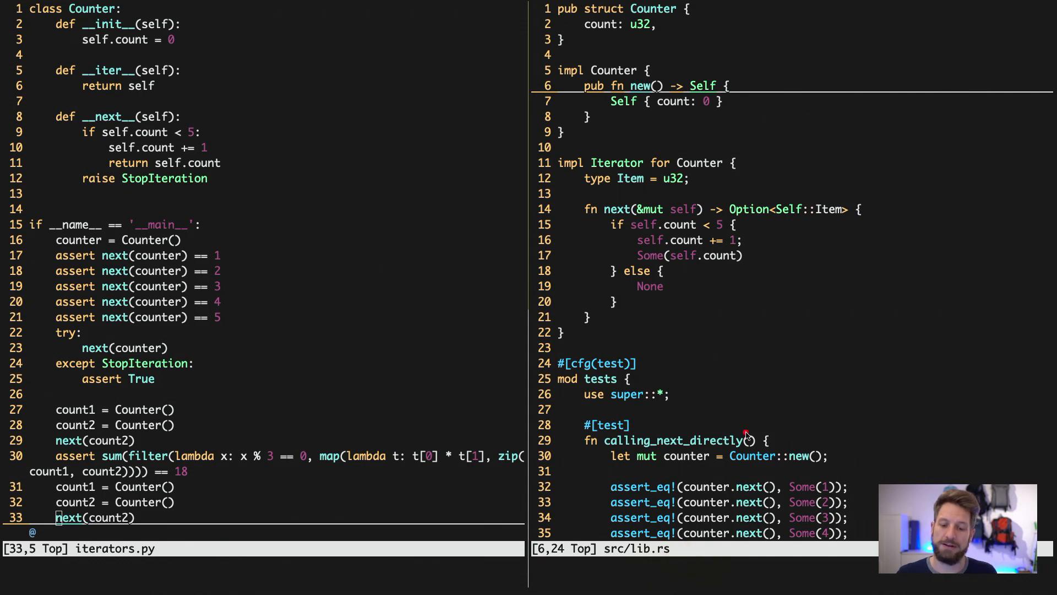
{"action": "mouse_move", "coordinate": [630, 125]}
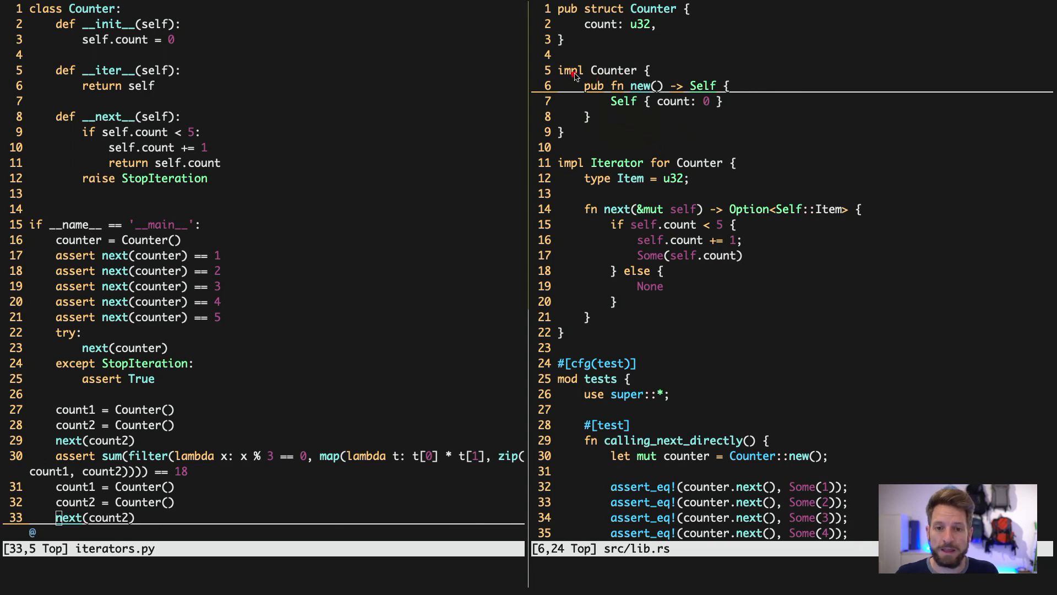
{"action": "mouse_move", "coordinate": [626, 48]}
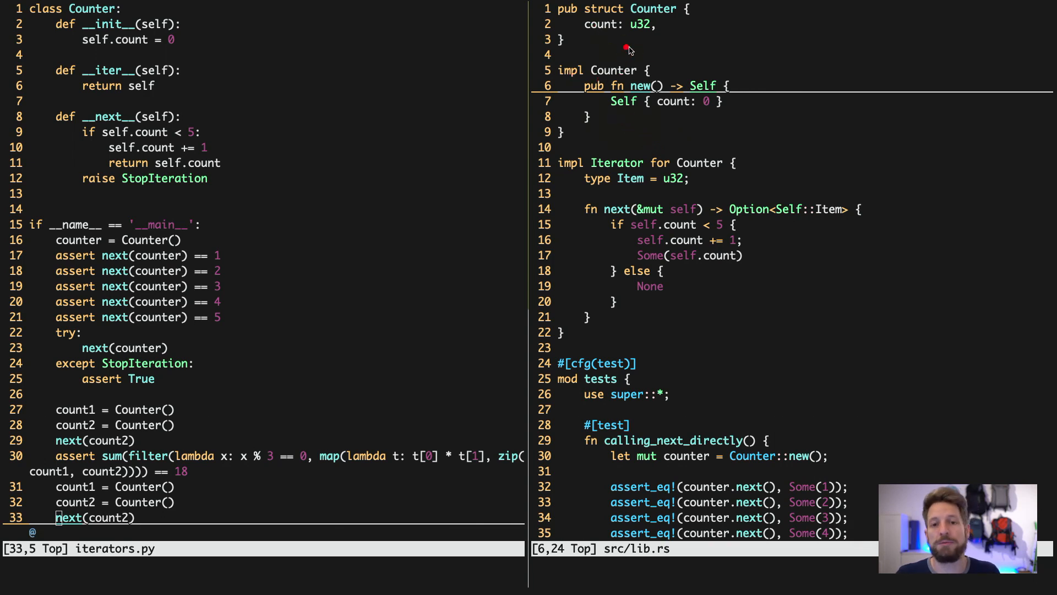
{"action": "mouse_move", "coordinate": [570, 25]}
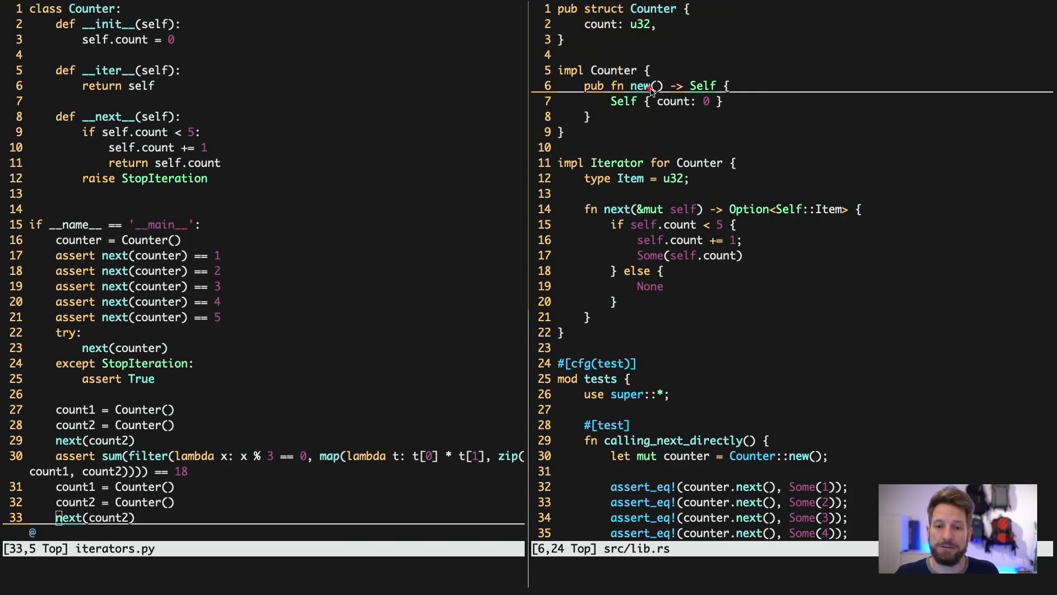
{"action": "mouse_move", "coordinate": [707, 112]}
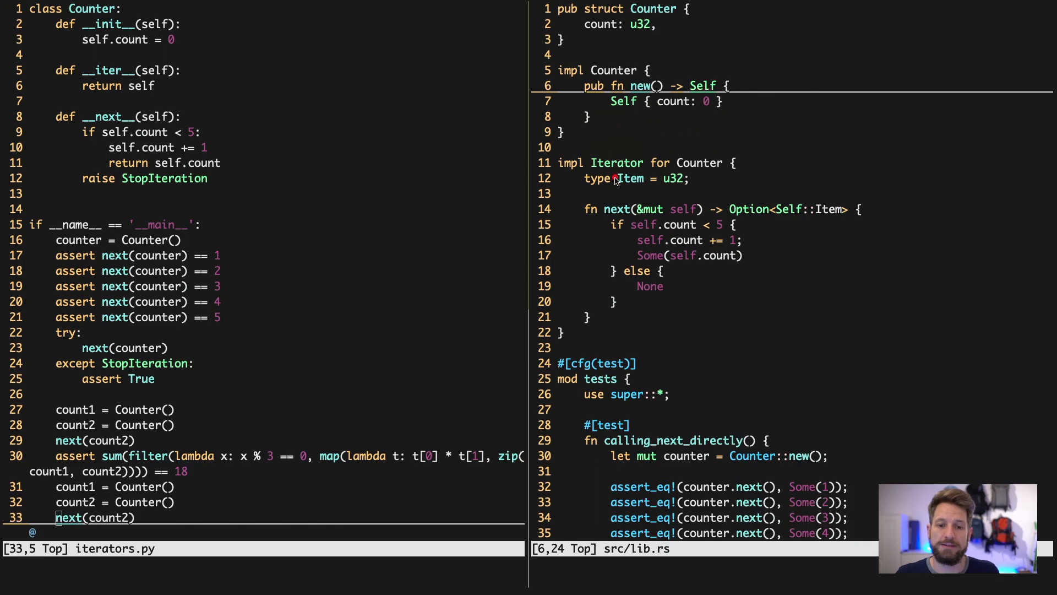
{"action": "mouse_move", "coordinate": [623, 151]}
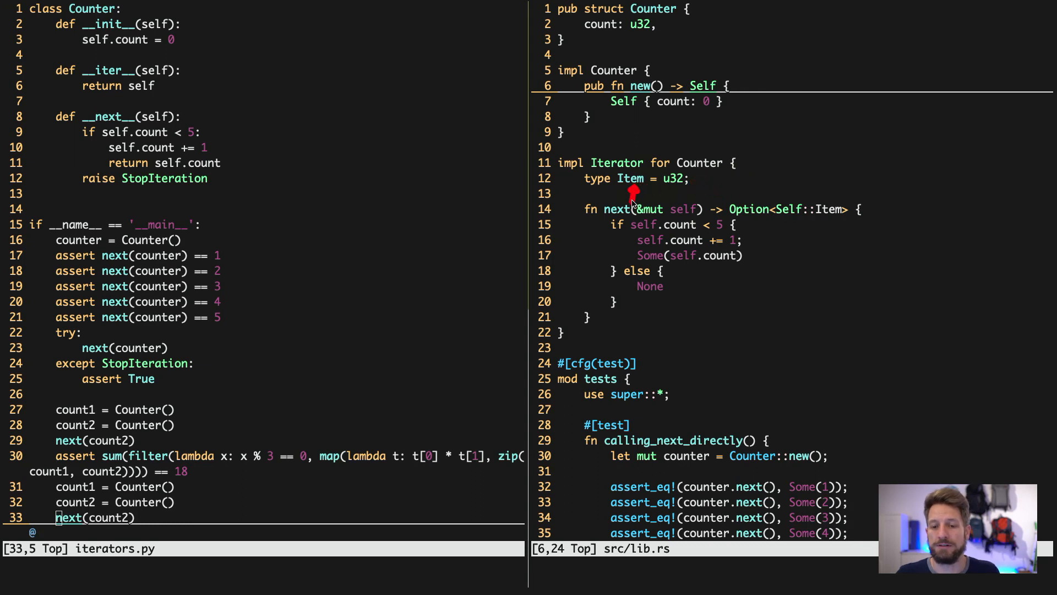
{"action": "mouse_move", "coordinate": [747, 218]}
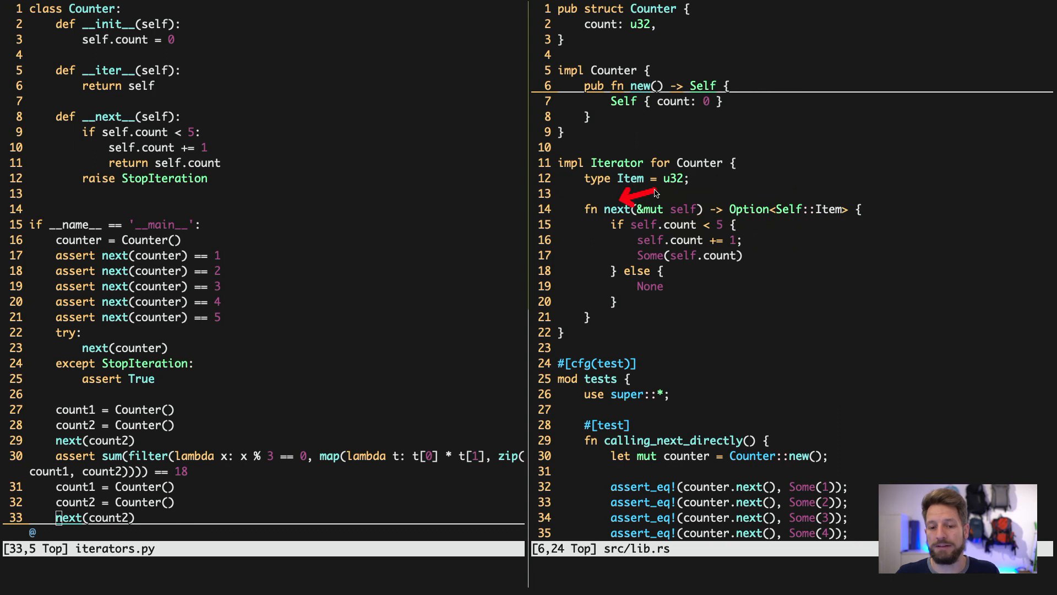
{"action": "mouse_move", "coordinate": [756, 227]}
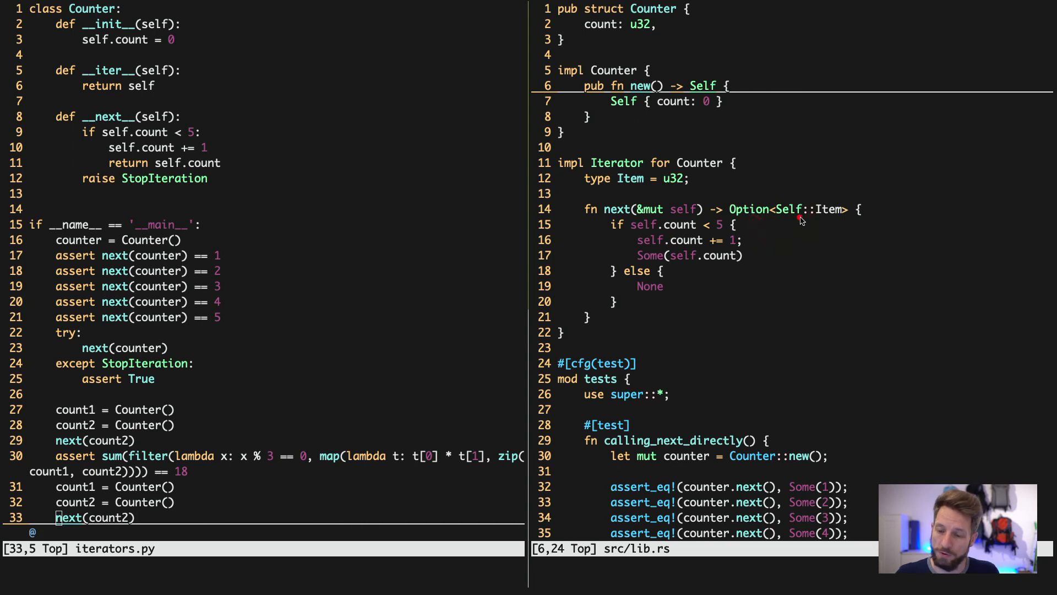
{"action": "mouse_move", "coordinate": [796, 219]}
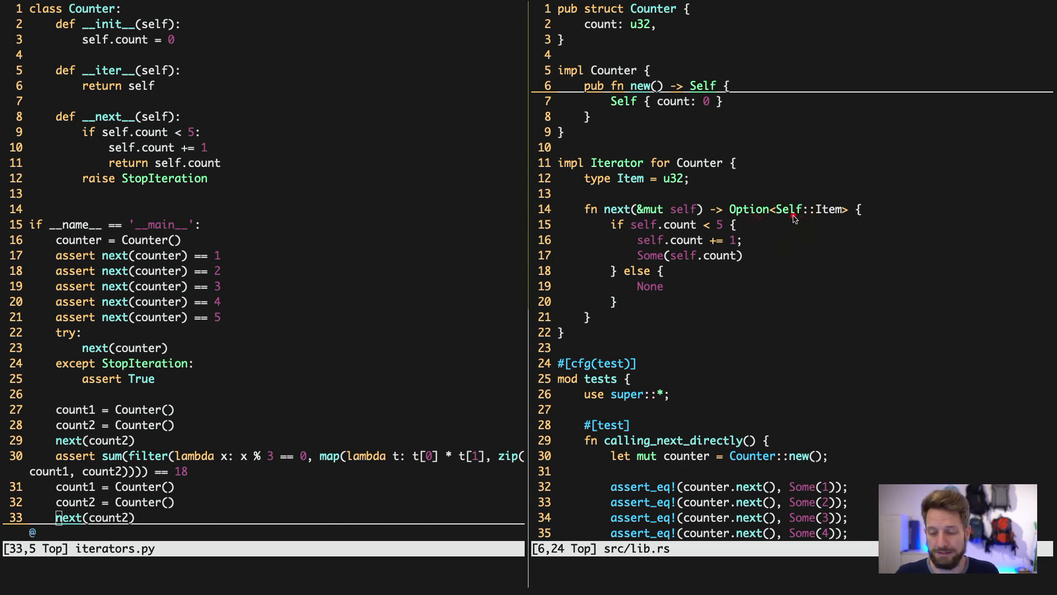
{"action": "mouse_move", "coordinate": [800, 229]}
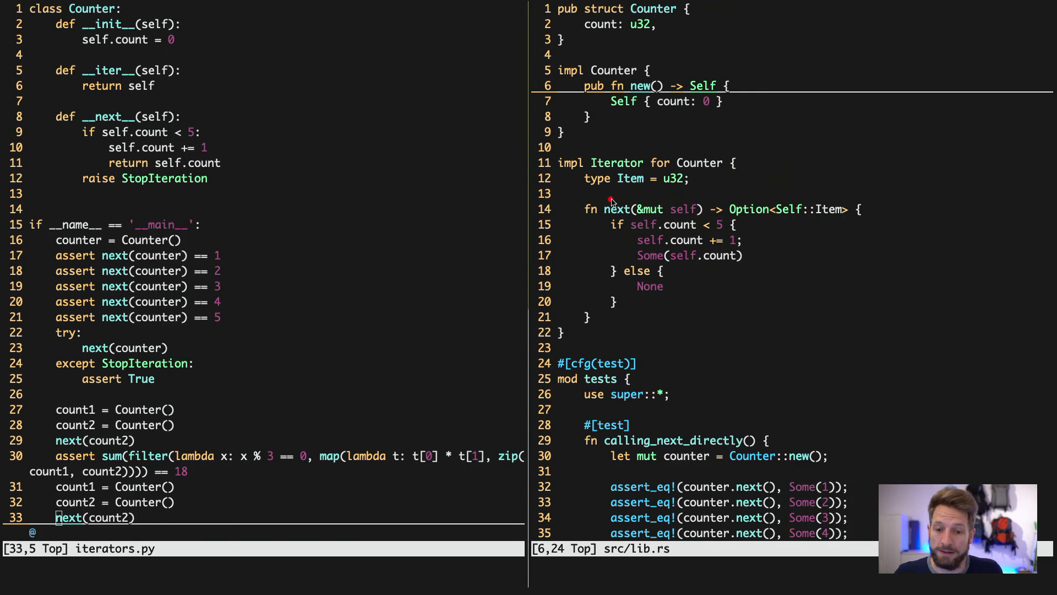
{"action": "mouse_move", "coordinate": [738, 232]}
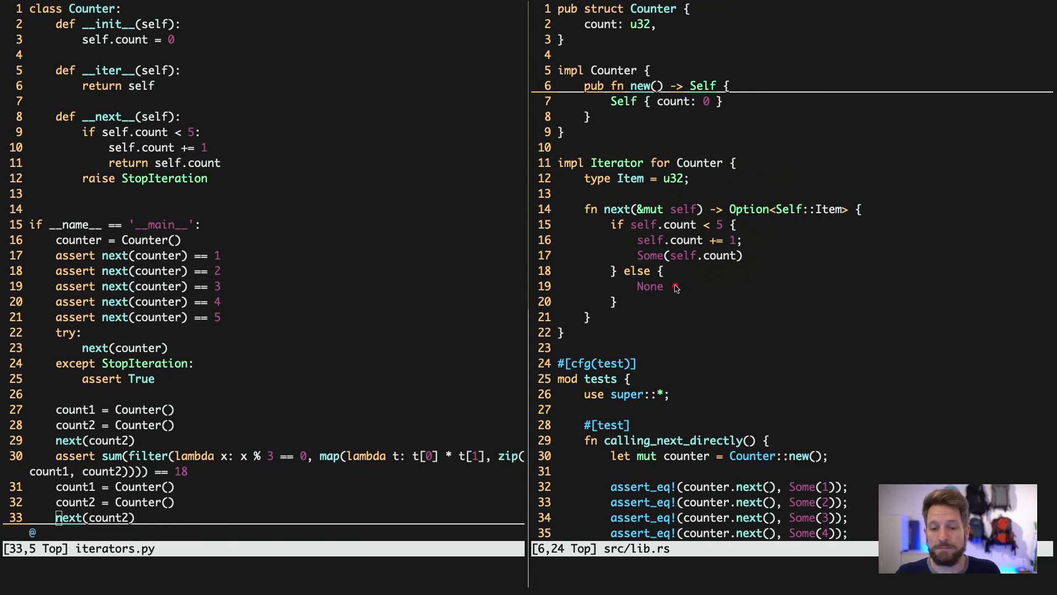
{"action": "mouse_move", "coordinate": [667, 295]}
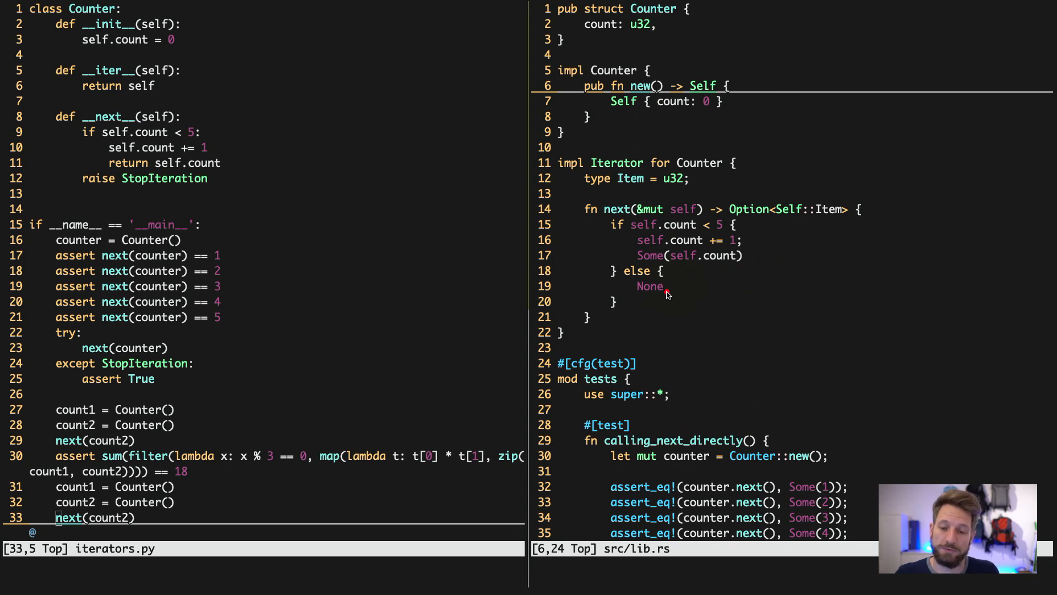
{"action": "mouse_move", "coordinate": [755, 224]}
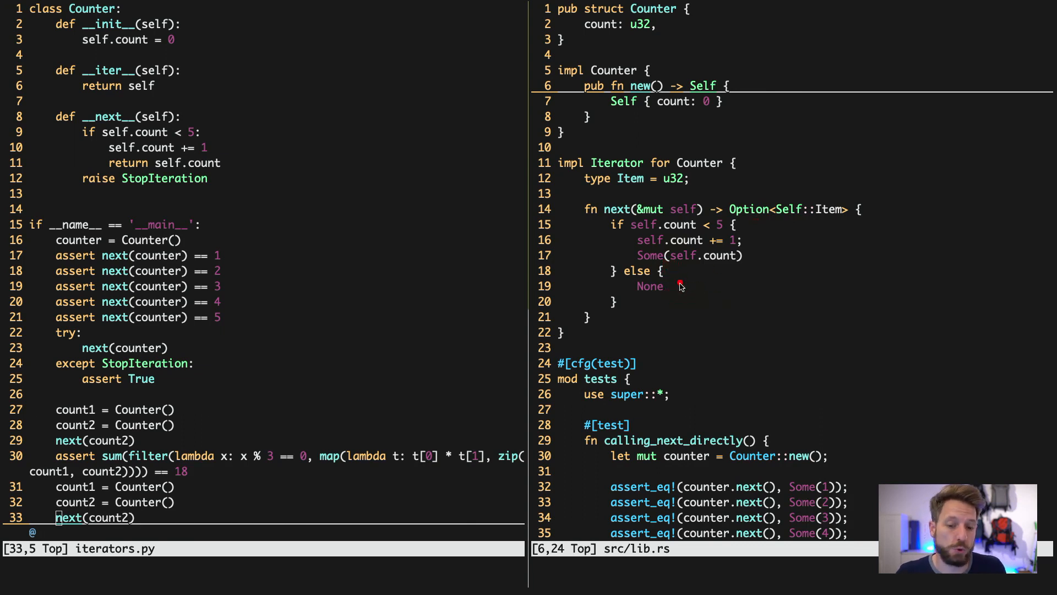
{"action": "mouse_move", "coordinate": [650, 288]}
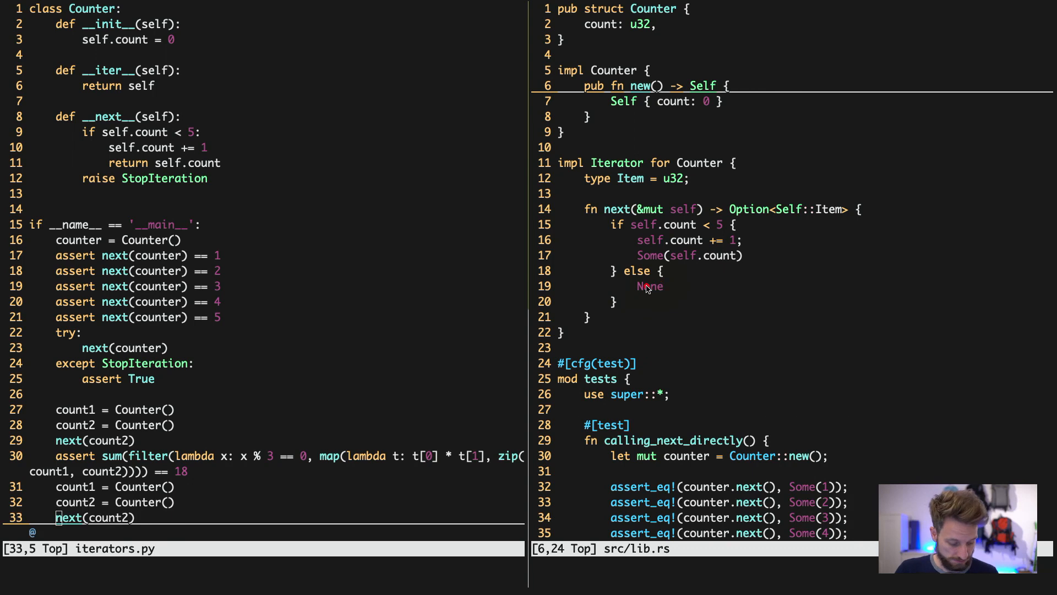
{"action": "mouse_move", "coordinate": [650, 237]}
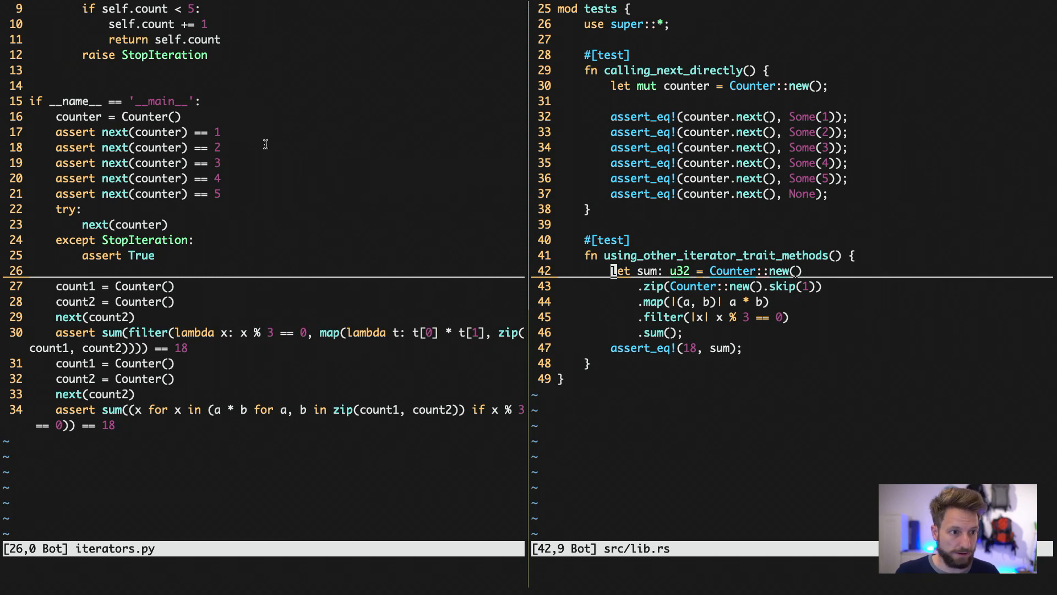
{"action": "mouse_move", "coordinate": [262, 152]}
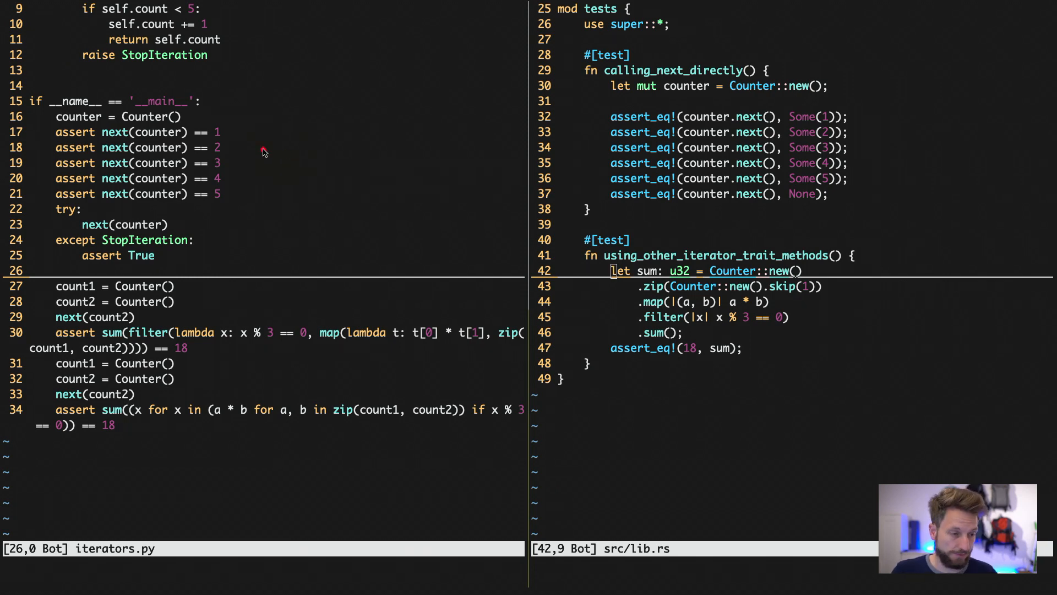
{"action": "mouse_move", "coordinate": [211, 107]}
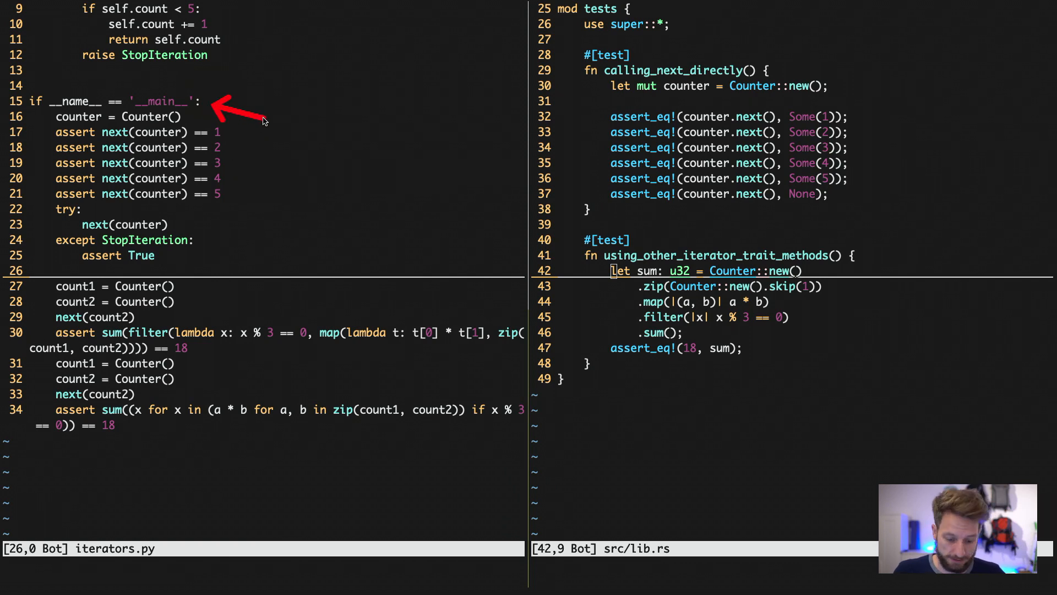
{"action": "mouse_move", "coordinate": [650, 25]}
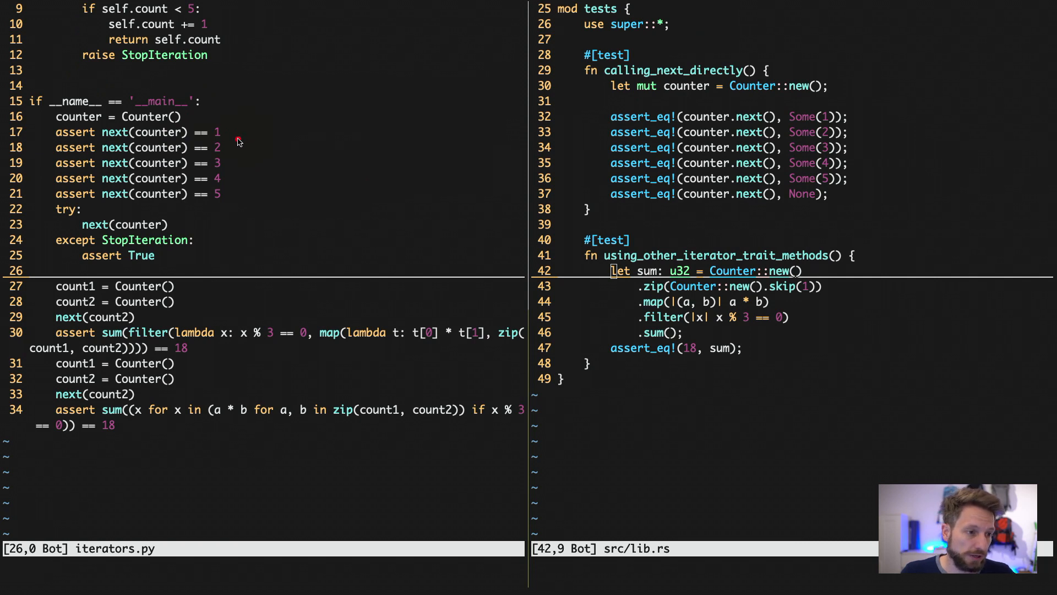
{"action": "mouse_move", "coordinate": [95, 133]}
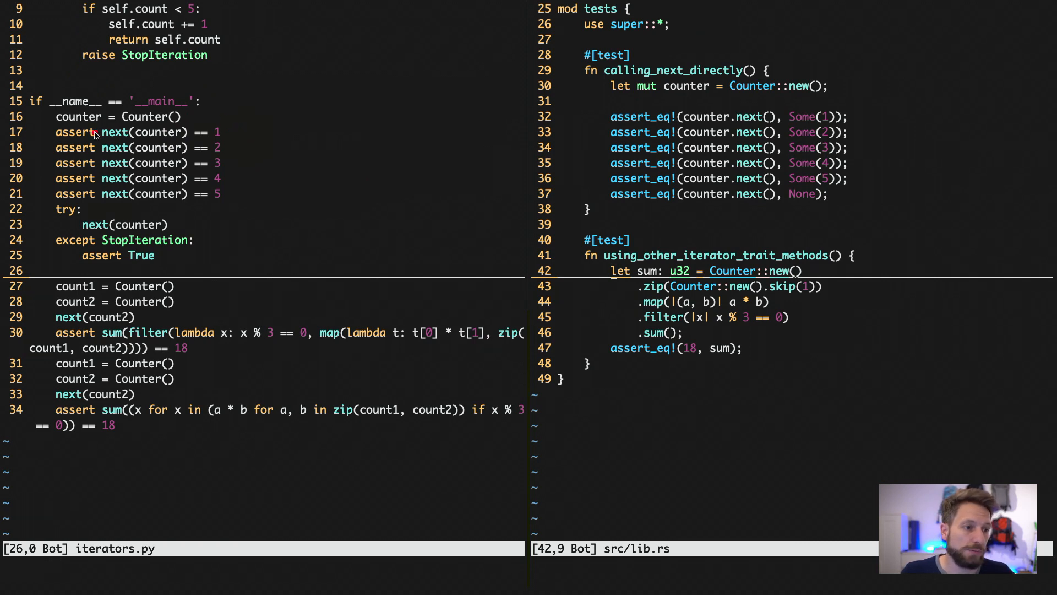
{"action": "mouse_move", "coordinate": [197, 275]}
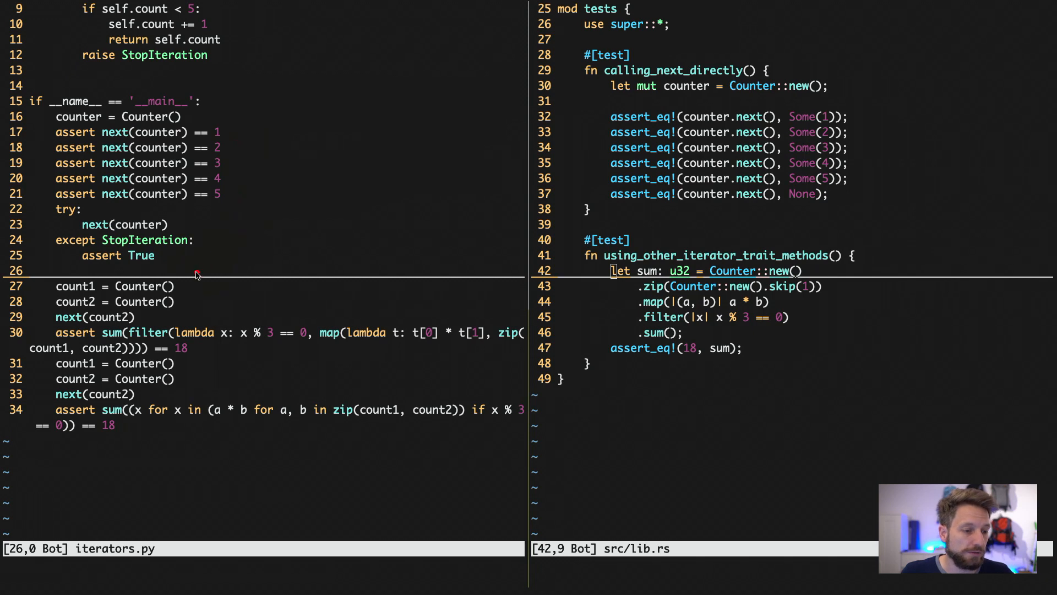
{"action": "mouse_move", "coordinate": [211, 253]}
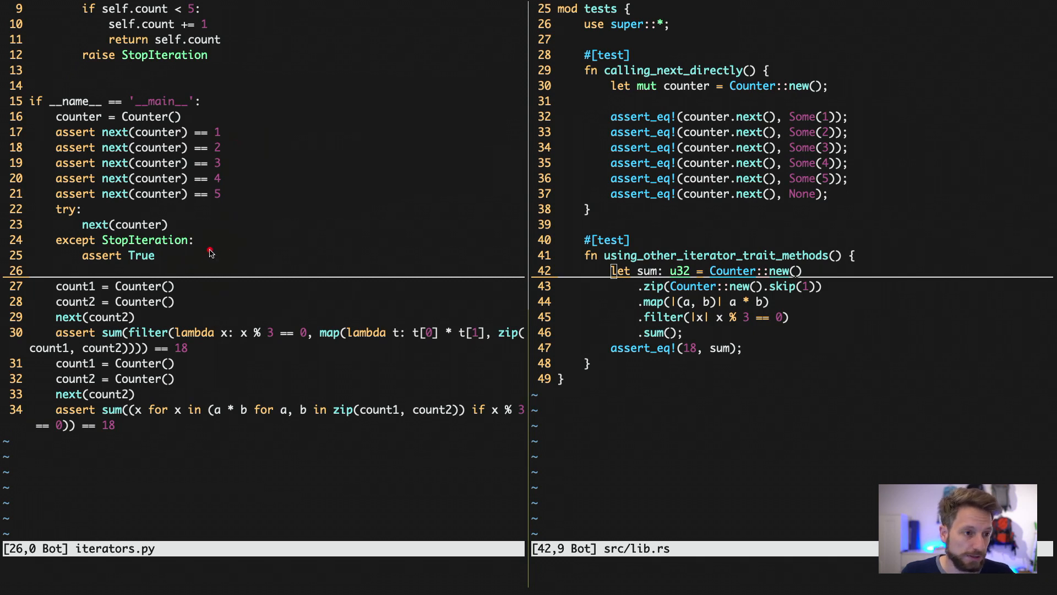
{"action": "mouse_move", "coordinate": [146, 124]}
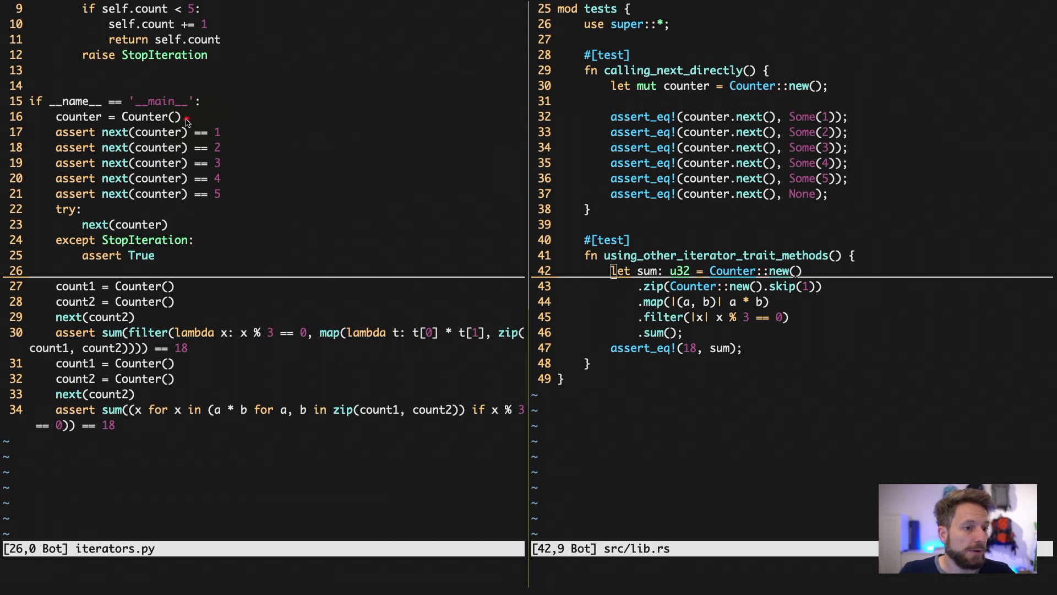
{"action": "mouse_move", "coordinate": [190, 119]}
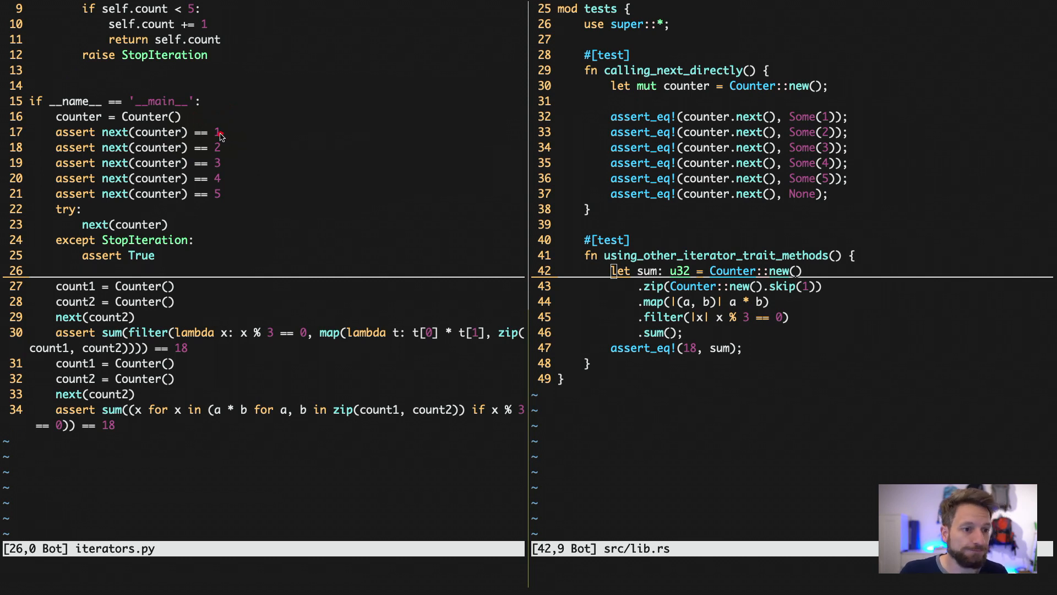
{"action": "mouse_move", "coordinate": [167, 133]}
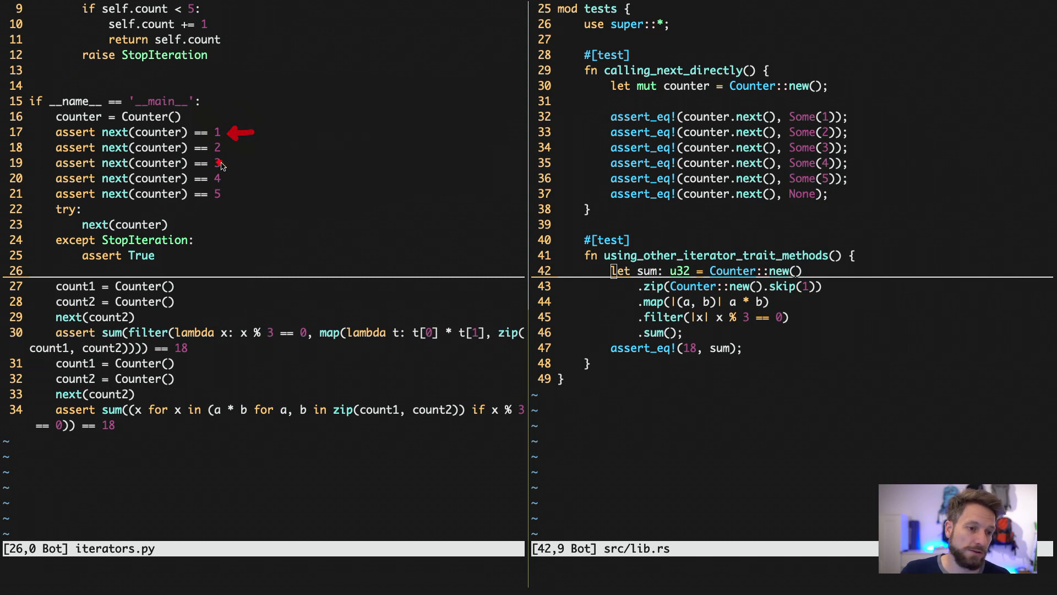
{"action": "mouse_move", "coordinate": [167, 231]}
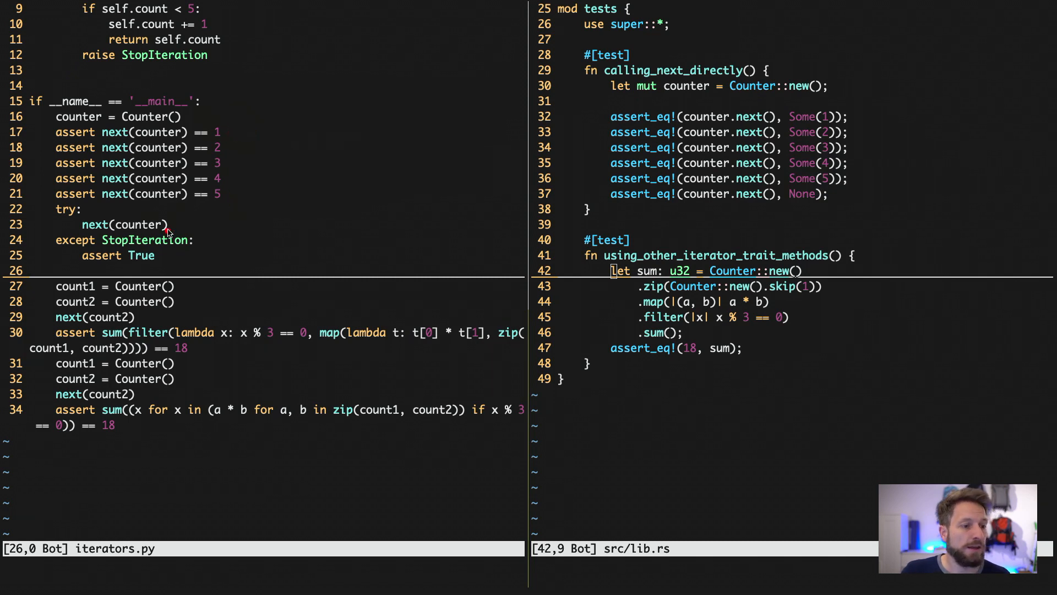
{"action": "mouse_move", "coordinate": [185, 226]}
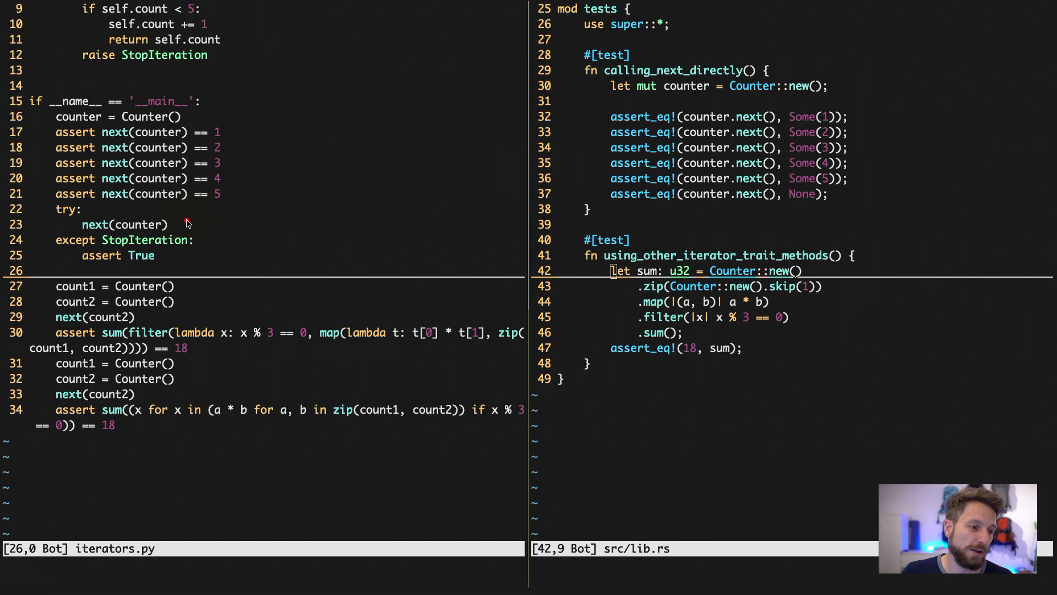
{"action": "mouse_move", "coordinate": [179, 221]}
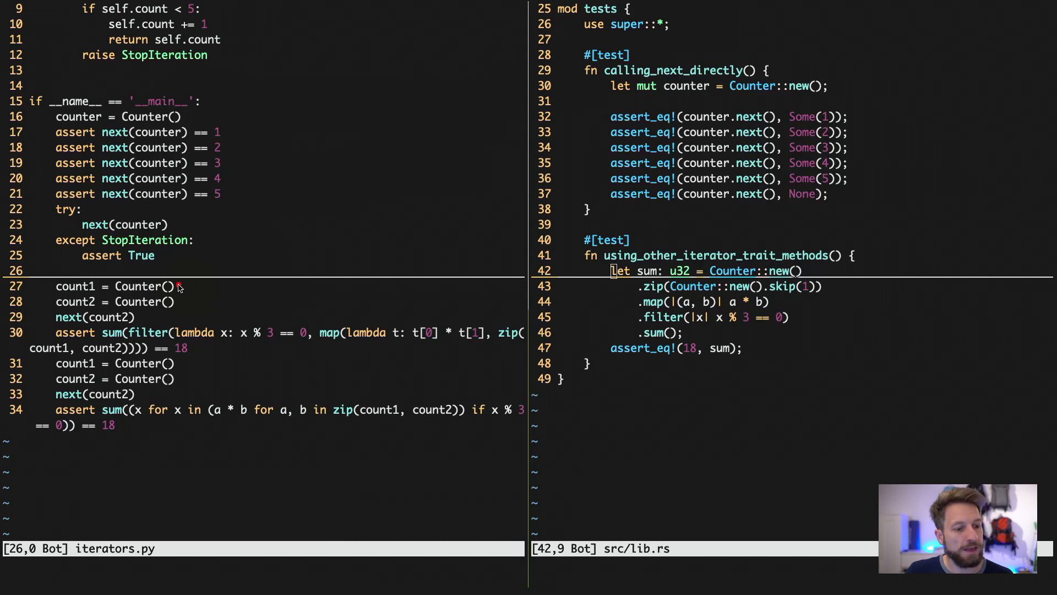
{"action": "mouse_move", "coordinate": [182, 317]}
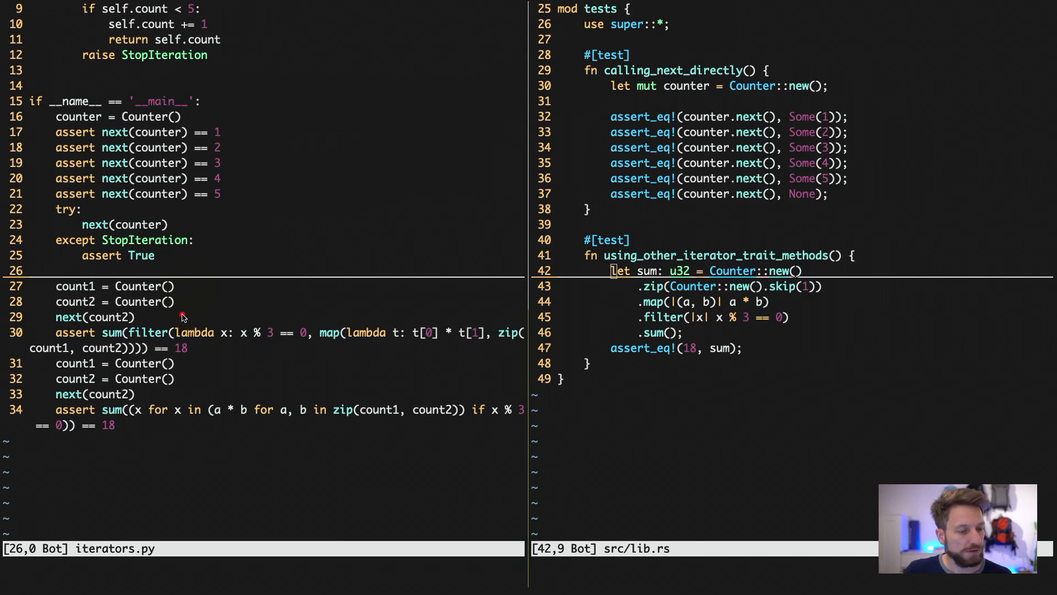
{"action": "mouse_move", "coordinate": [187, 288]}
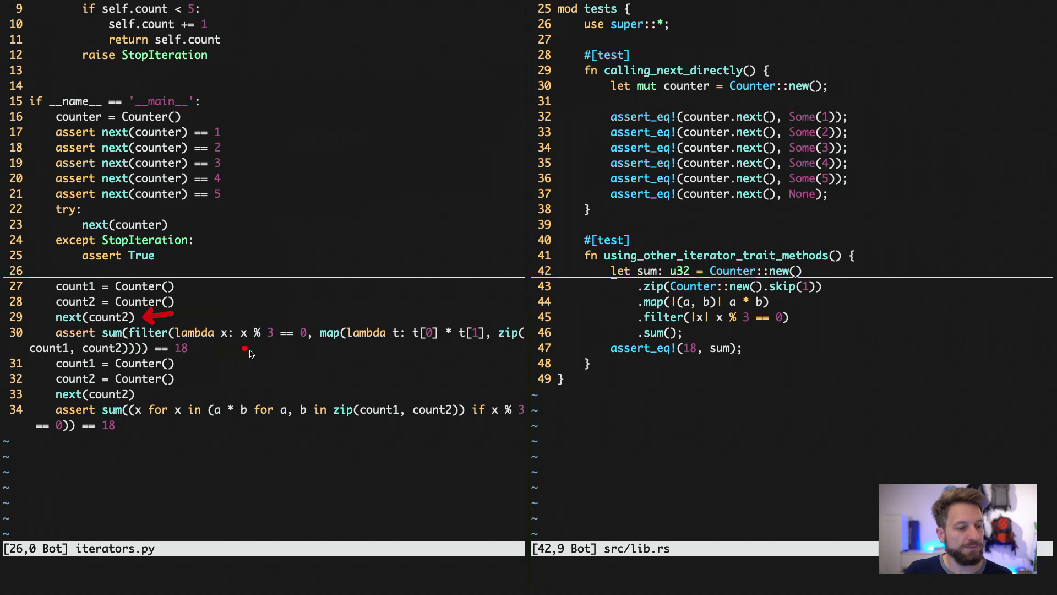
{"action": "mouse_move", "coordinate": [219, 349]}
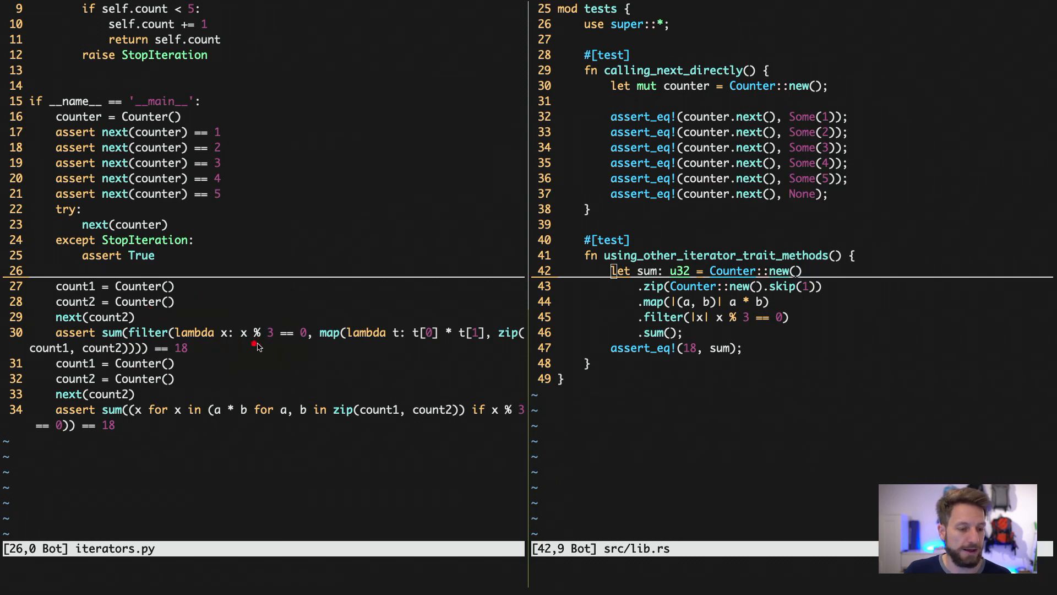
{"action": "mouse_move", "coordinate": [189, 377]}
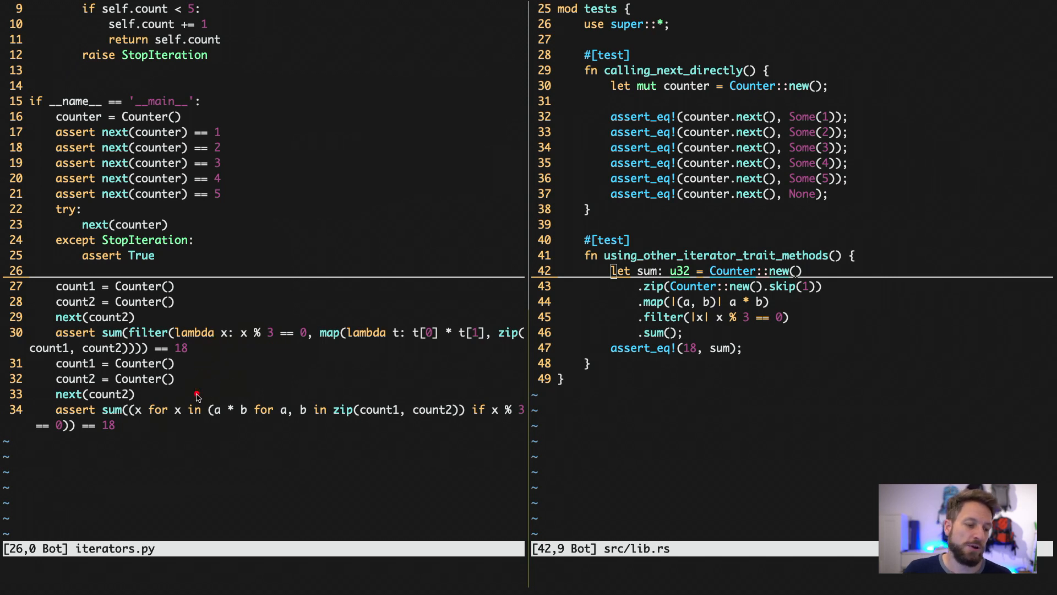
{"action": "mouse_move", "coordinate": [227, 349]}
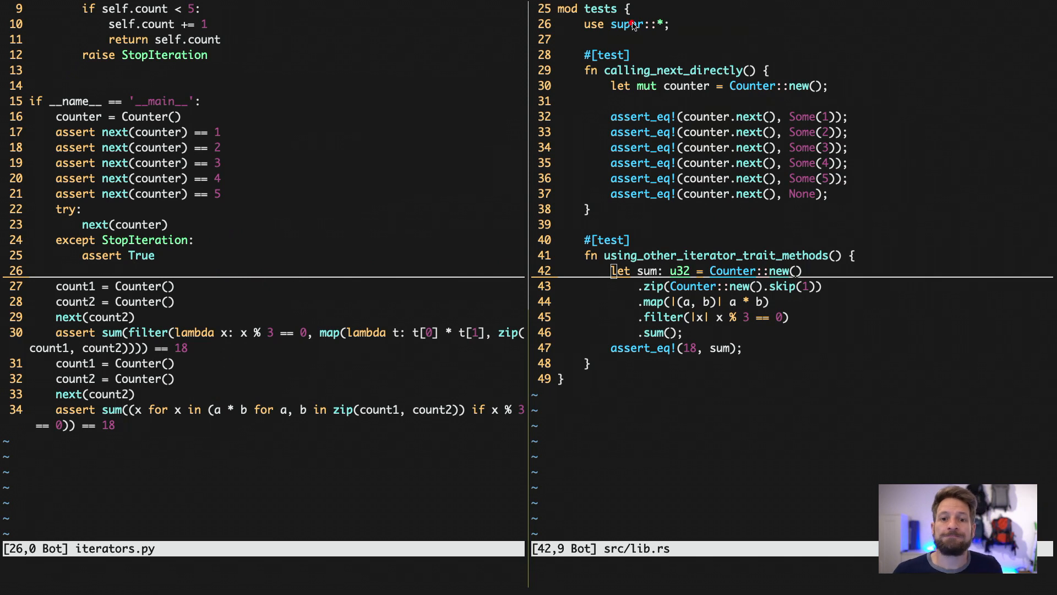
{"action": "mouse_move", "coordinate": [664, 37]}
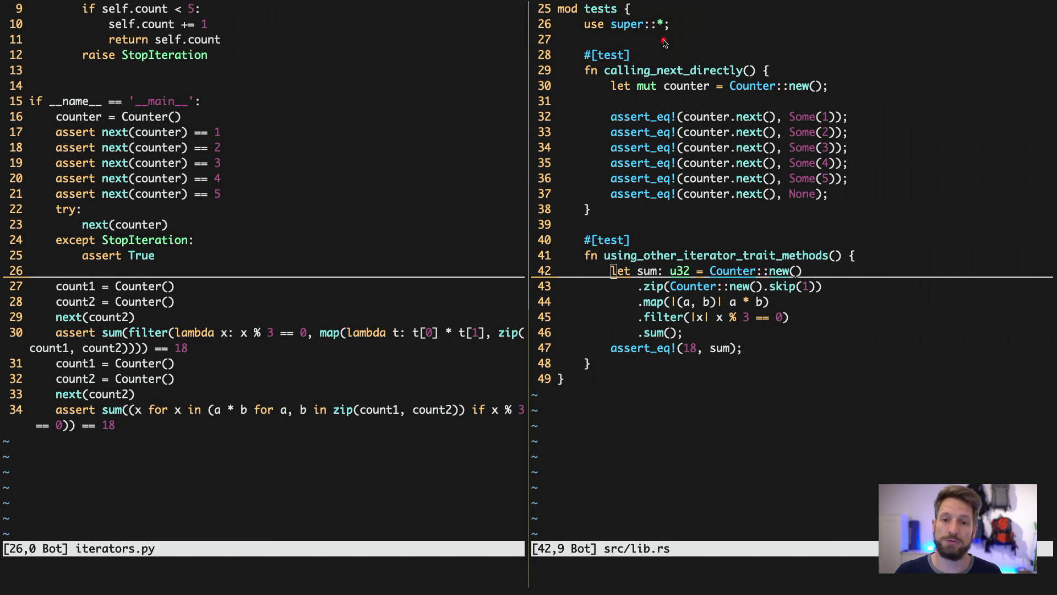
{"action": "mouse_move", "coordinate": [659, 39]}
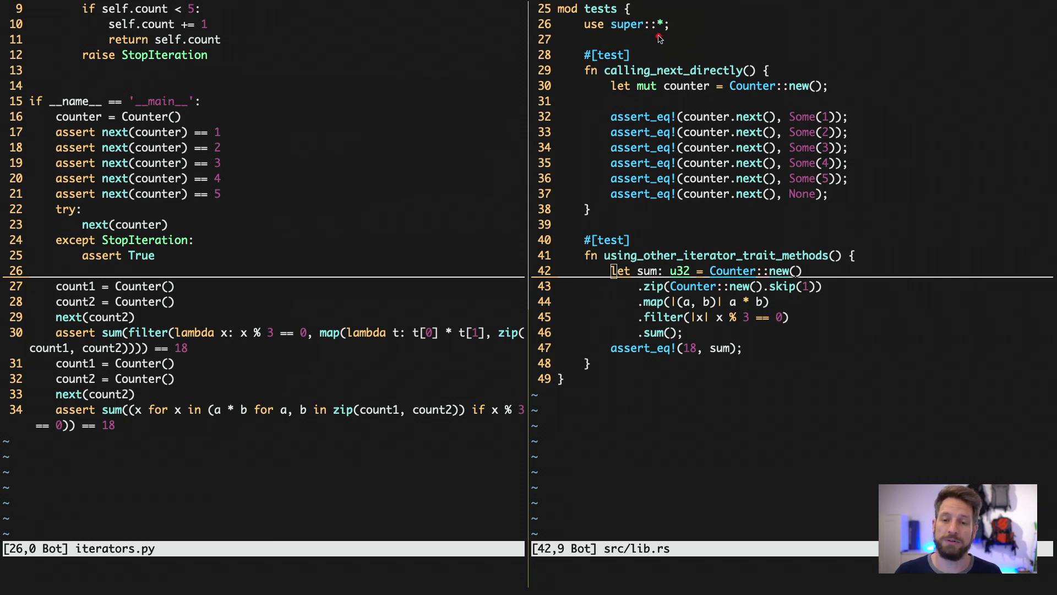
{"action": "mouse_move", "coordinate": [670, 38]}
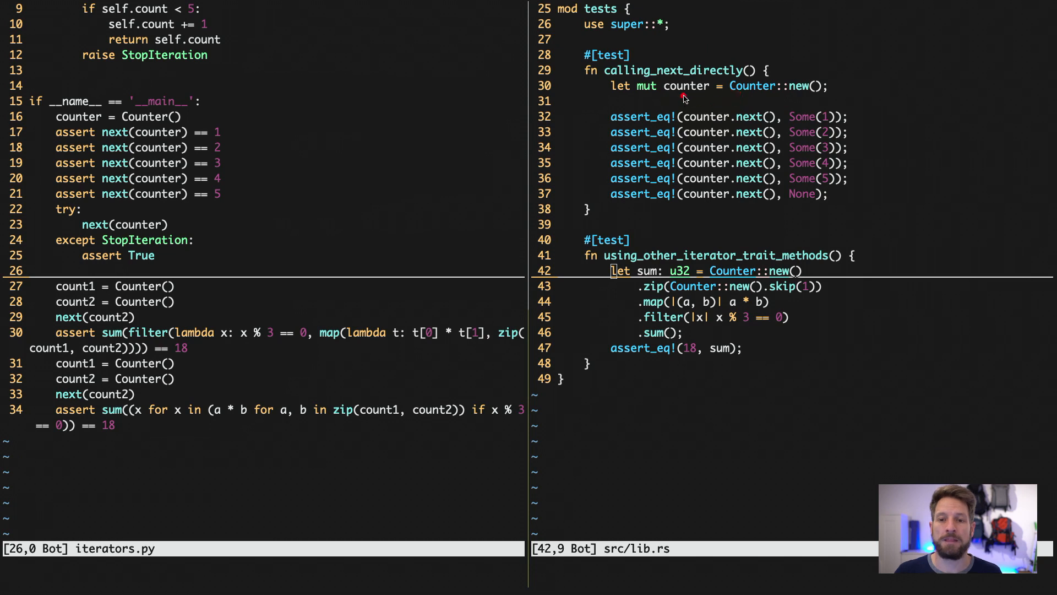
{"action": "mouse_move", "coordinate": [674, 102]}
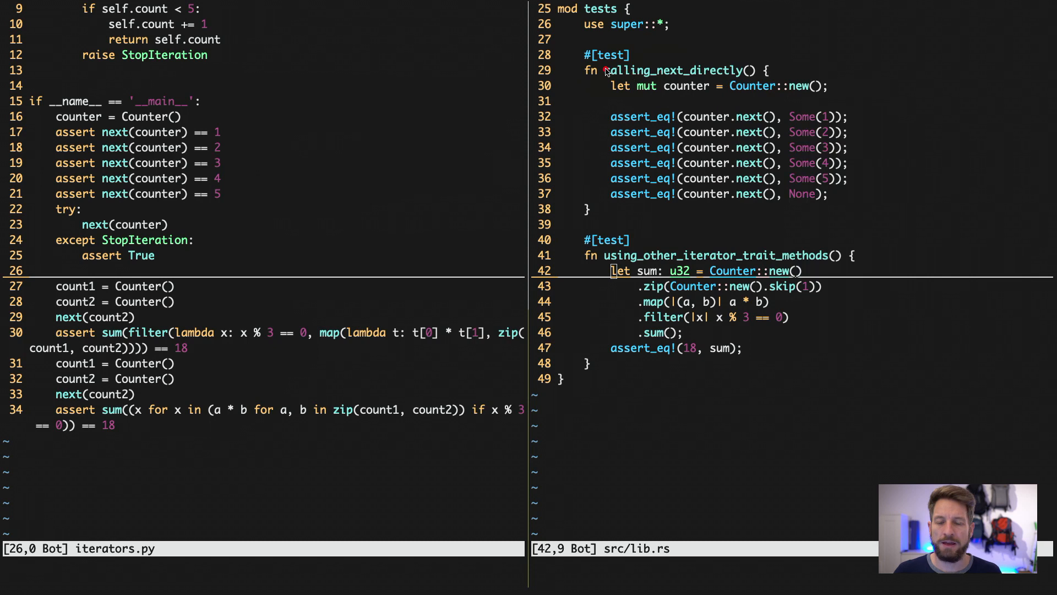
{"action": "mouse_move", "coordinate": [776, 104]}
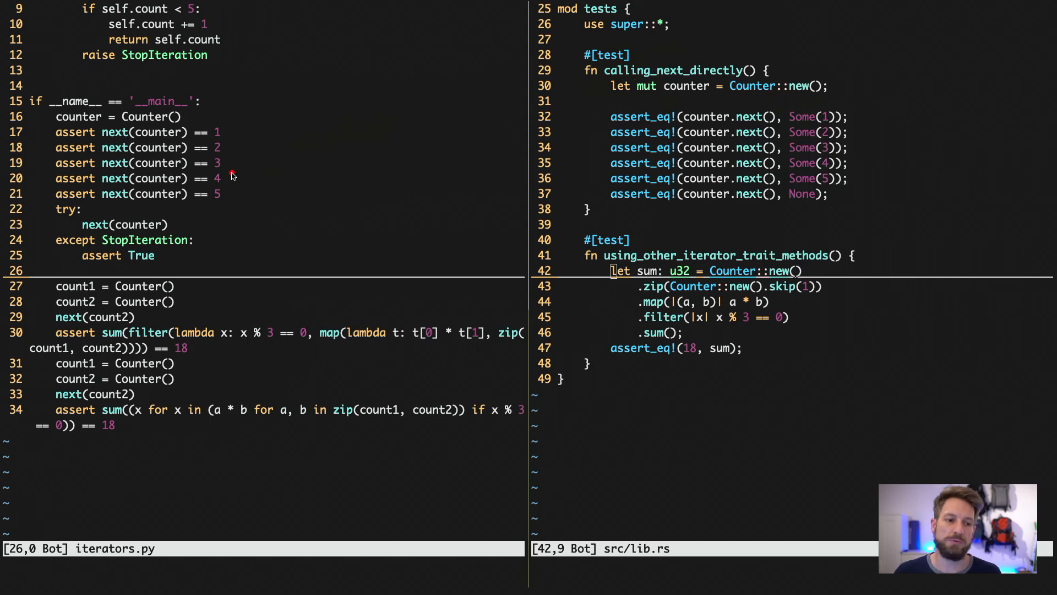
{"action": "mouse_move", "coordinate": [738, 189]}
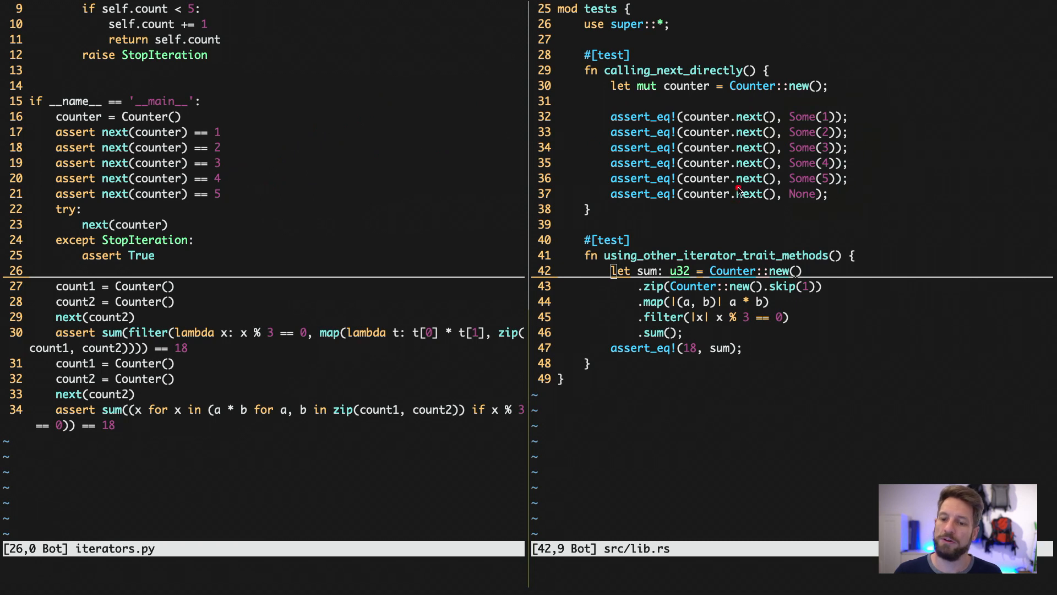
{"action": "mouse_move", "coordinate": [746, 206]}
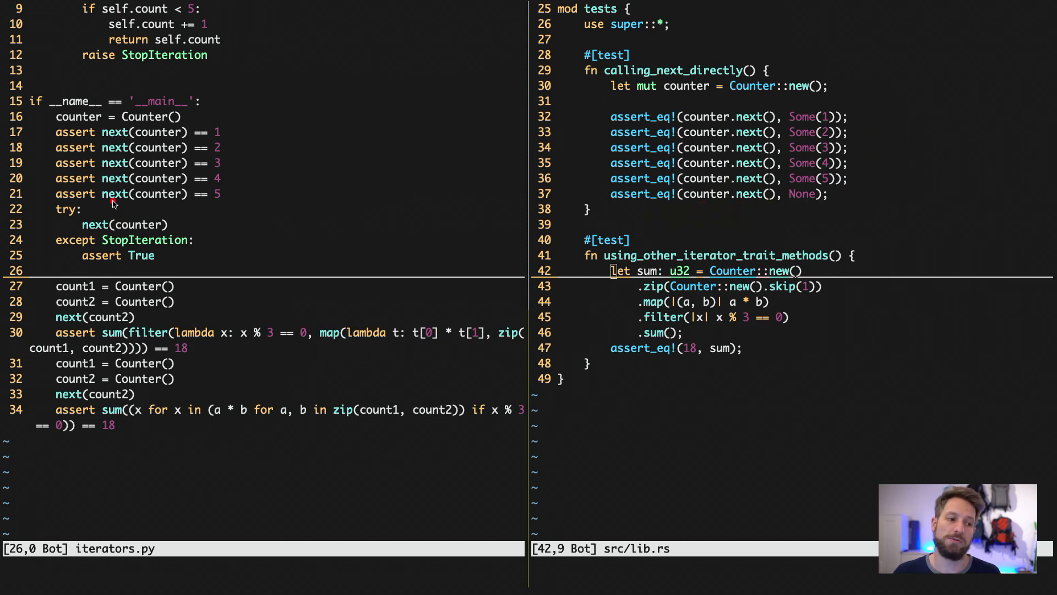
{"action": "mouse_move", "coordinate": [799, 213]}
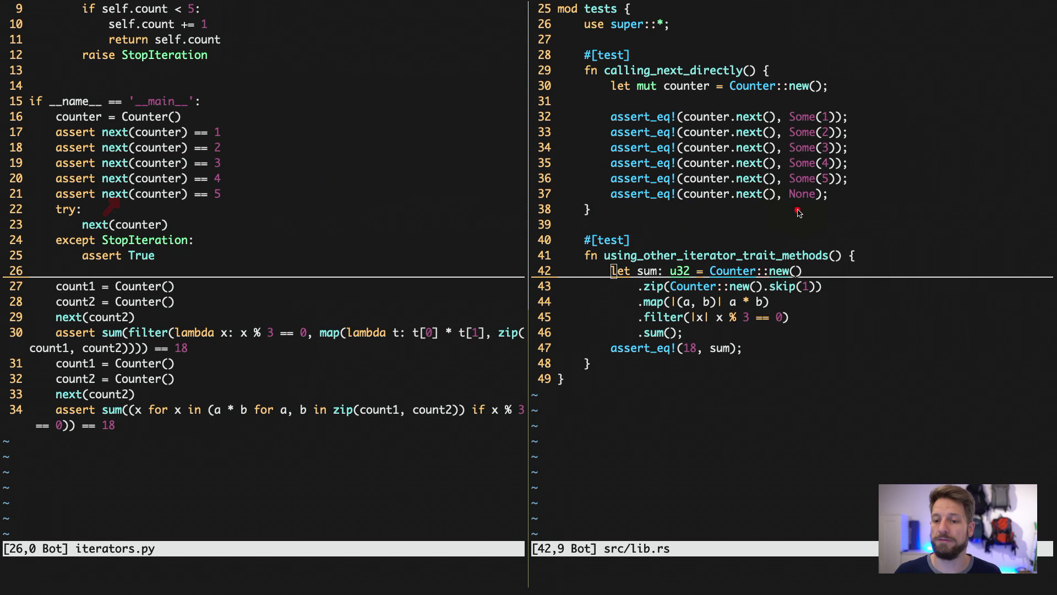
{"action": "mouse_move", "coordinate": [799, 187]}
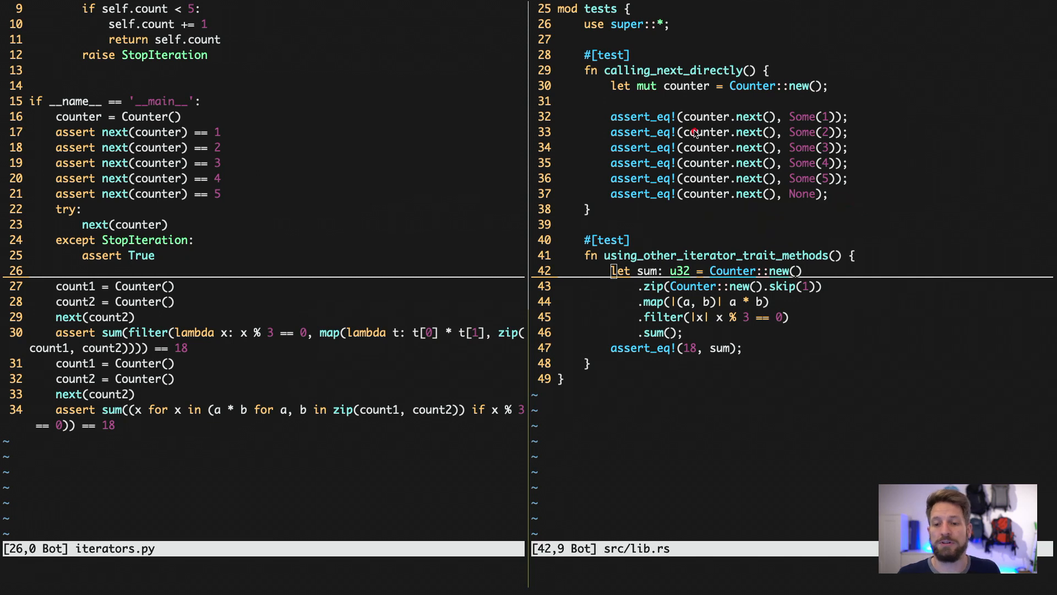
{"action": "mouse_move", "coordinate": [654, 253]}
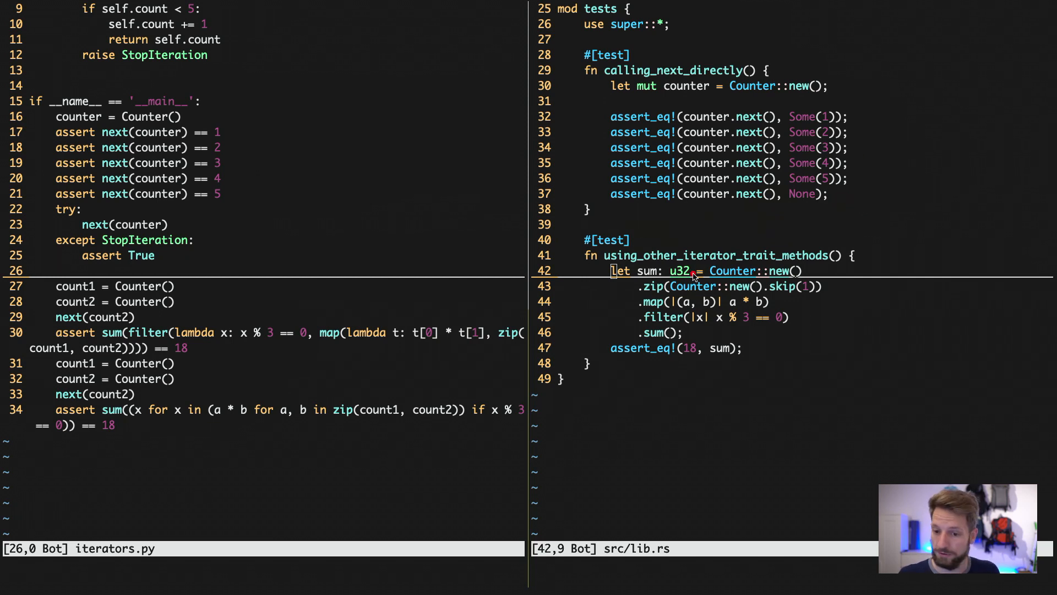
{"action": "mouse_move", "coordinate": [637, 254]}
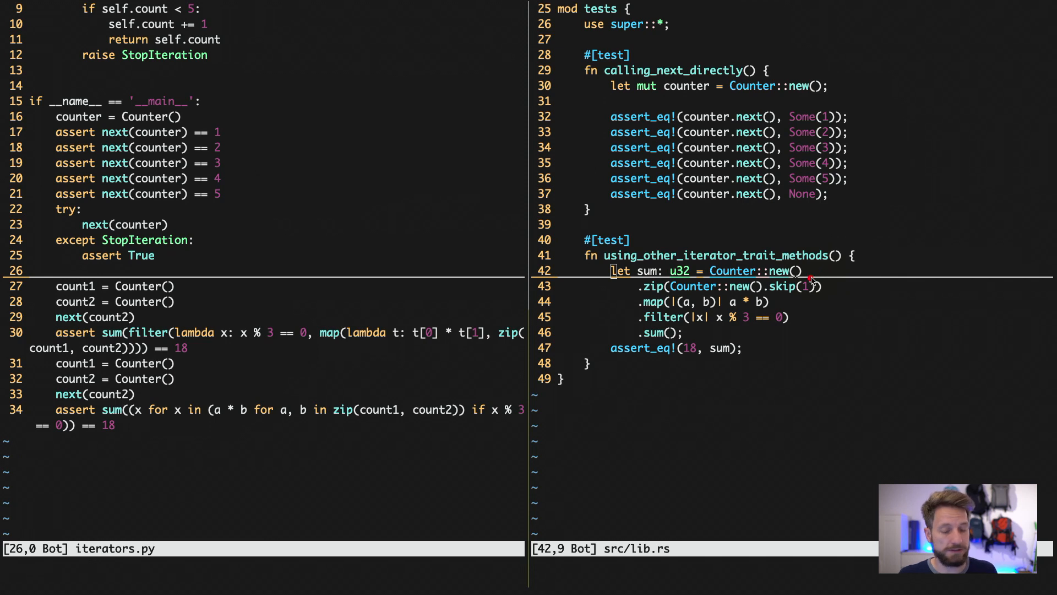
{"action": "mouse_move", "coordinate": [700, 271]}
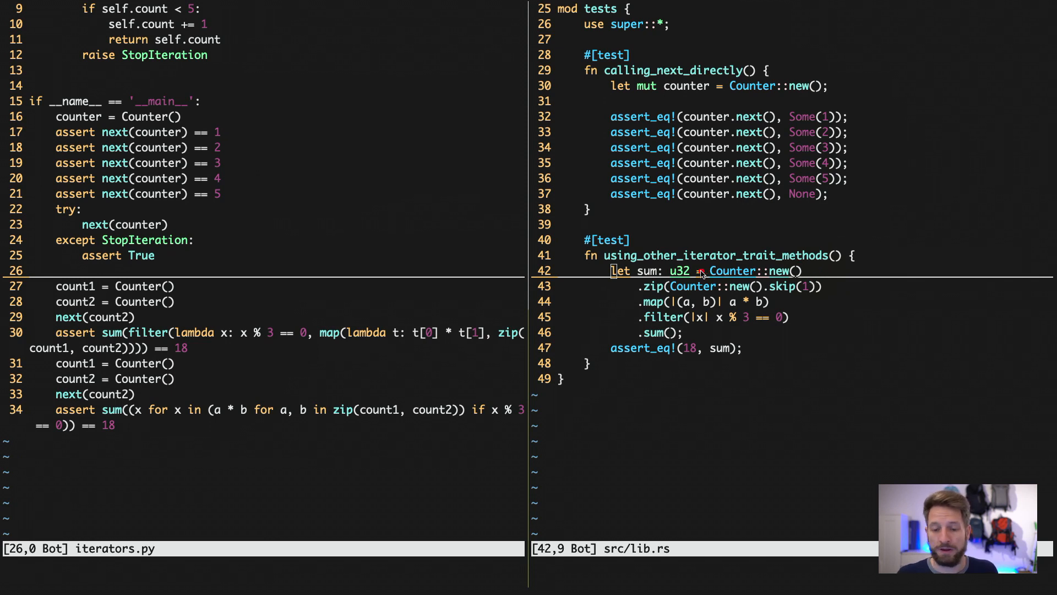
{"action": "mouse_move", "coordinate": [727, 302]}
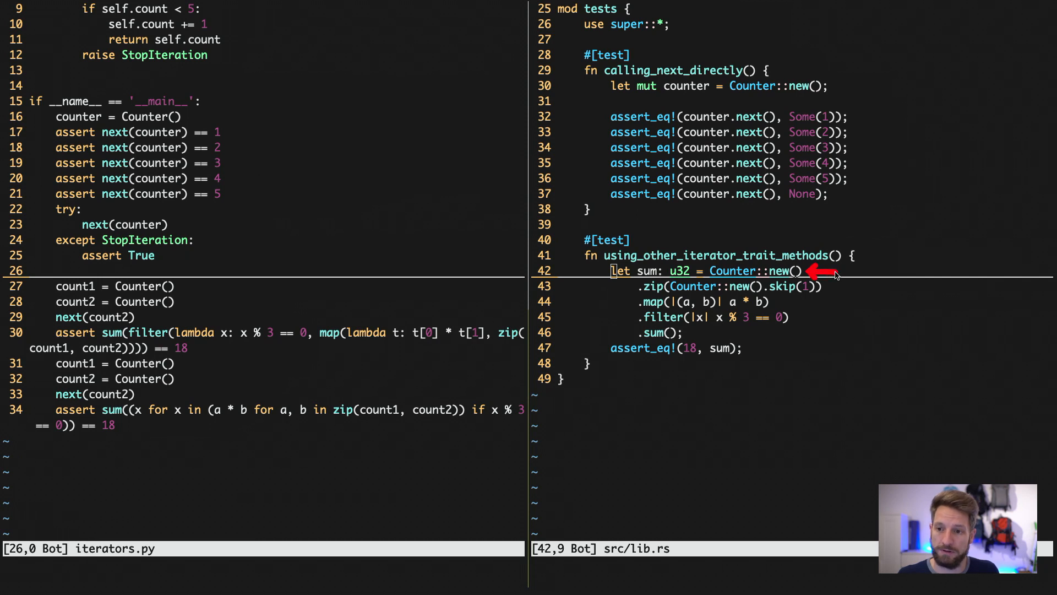
{"action": "mouse_move", "coordinate": [813, 299]}
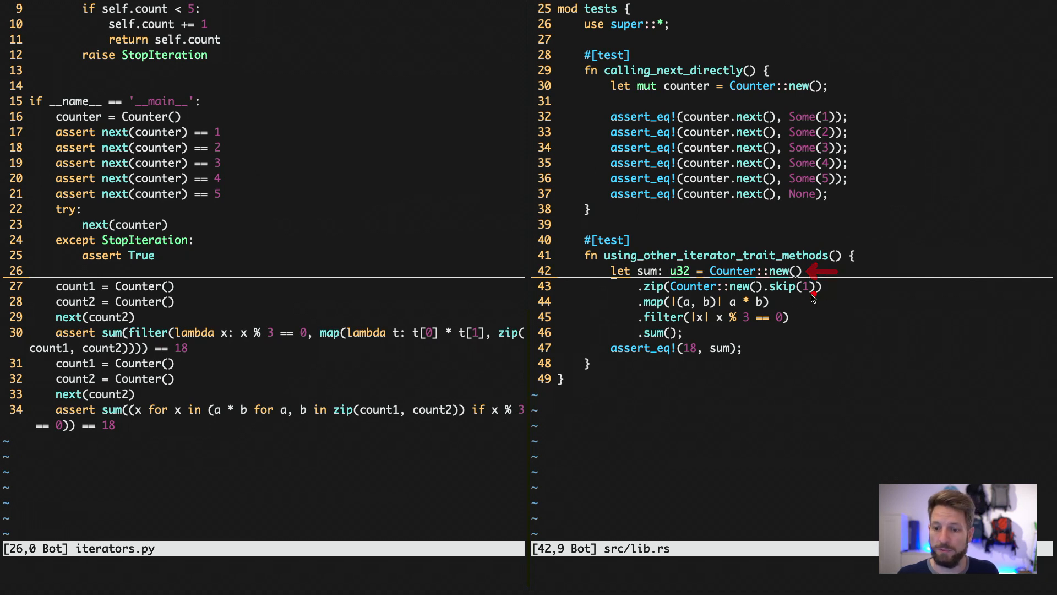
{"action": "mouse_move", "coordinate": [774, 302]}
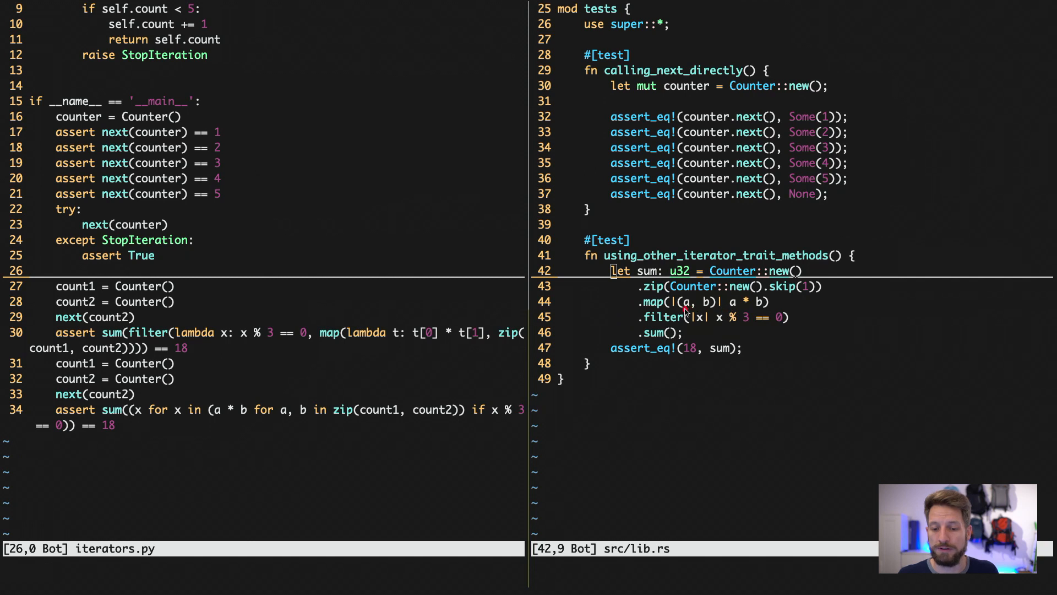
{"action": "mouse_move", "coordinate": [705, 312]}
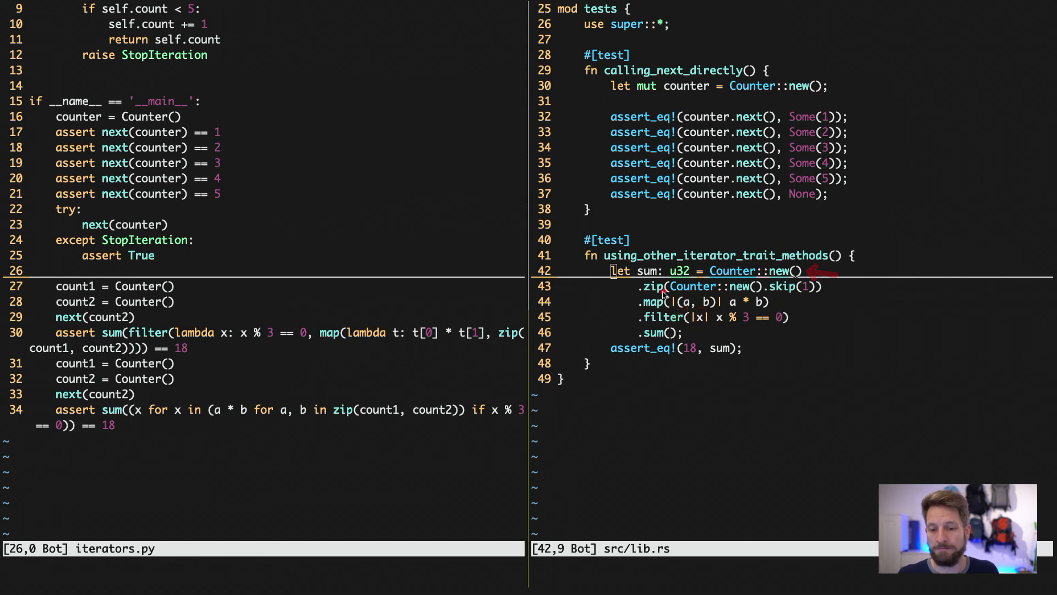
{"action": "mouse_move", "coordinate": [806, 304]}
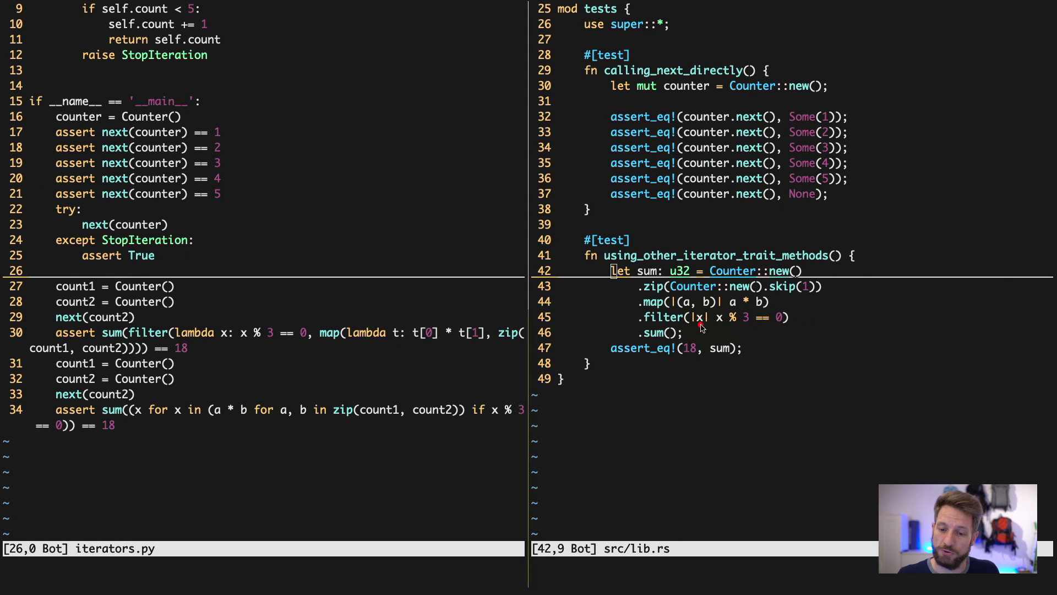
{"action": "mouse_move", "coordinate": [754, 310]}
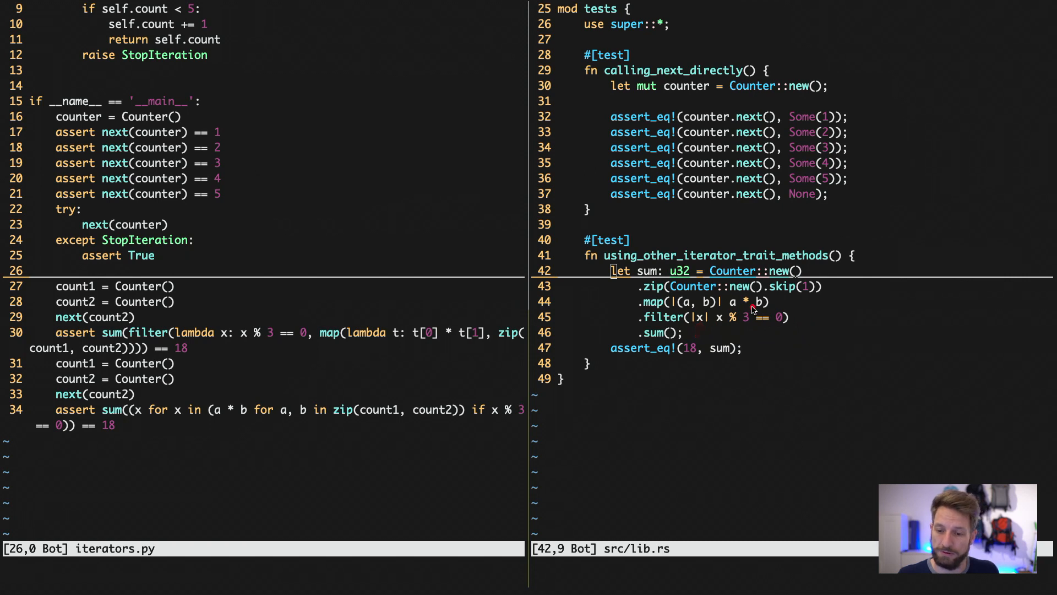
{"action": "mouse_move", "coordinate": [700, 327]}
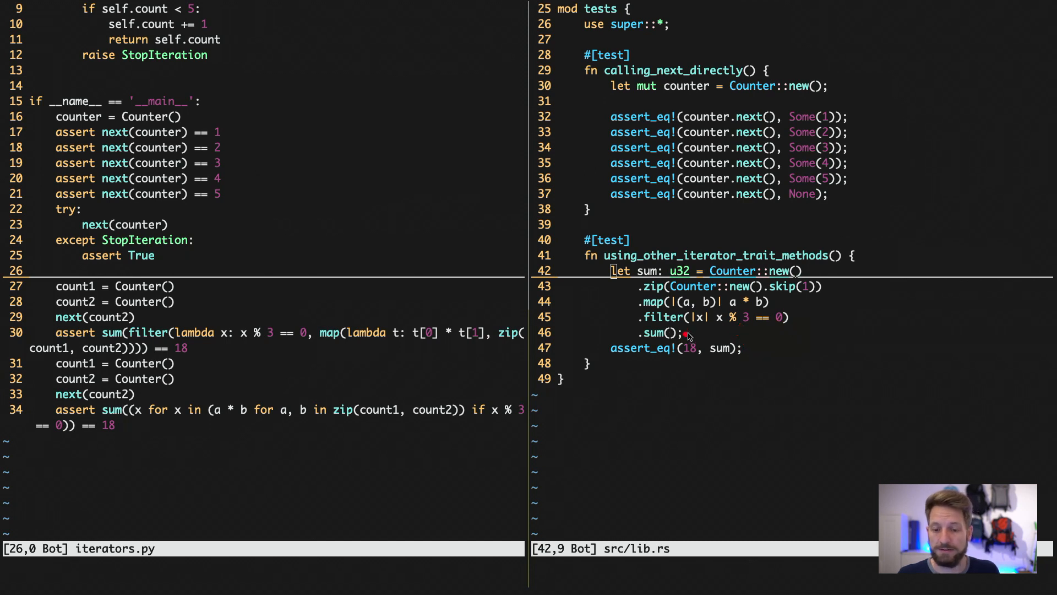
{"action": "mouse_move", "coordinate": [674, 287]}
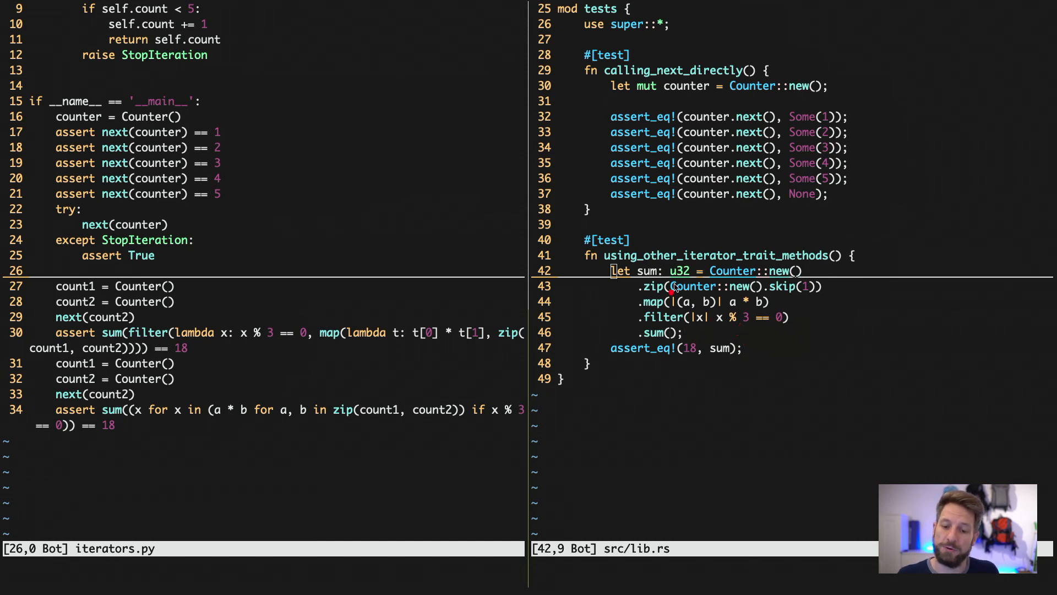
{"action": "mouse_move", "coordinate": [690, 337]}
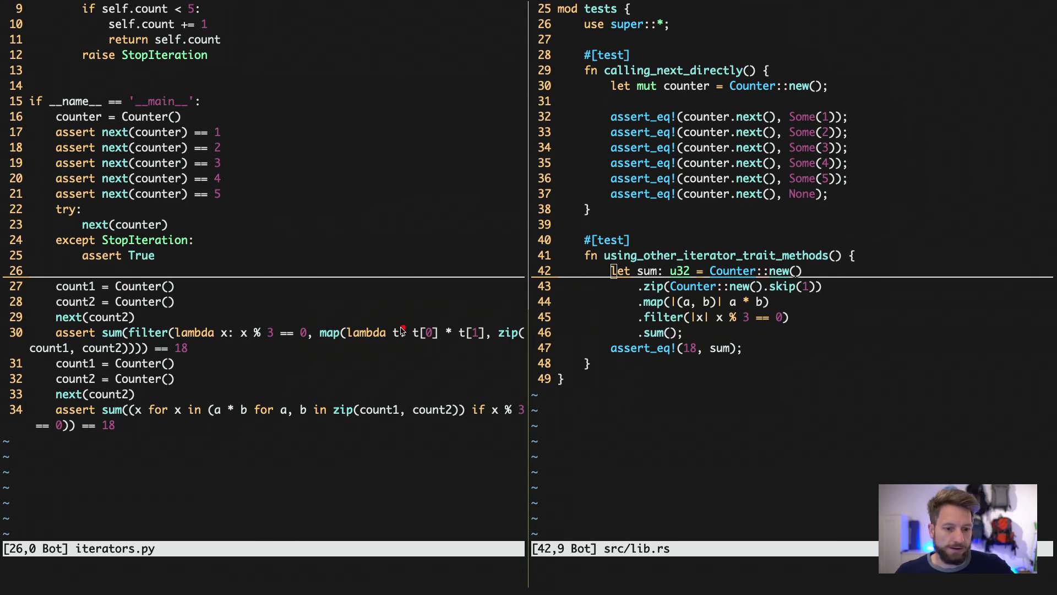
{"action": "mouse_move", "coordinate": [377, 347]}
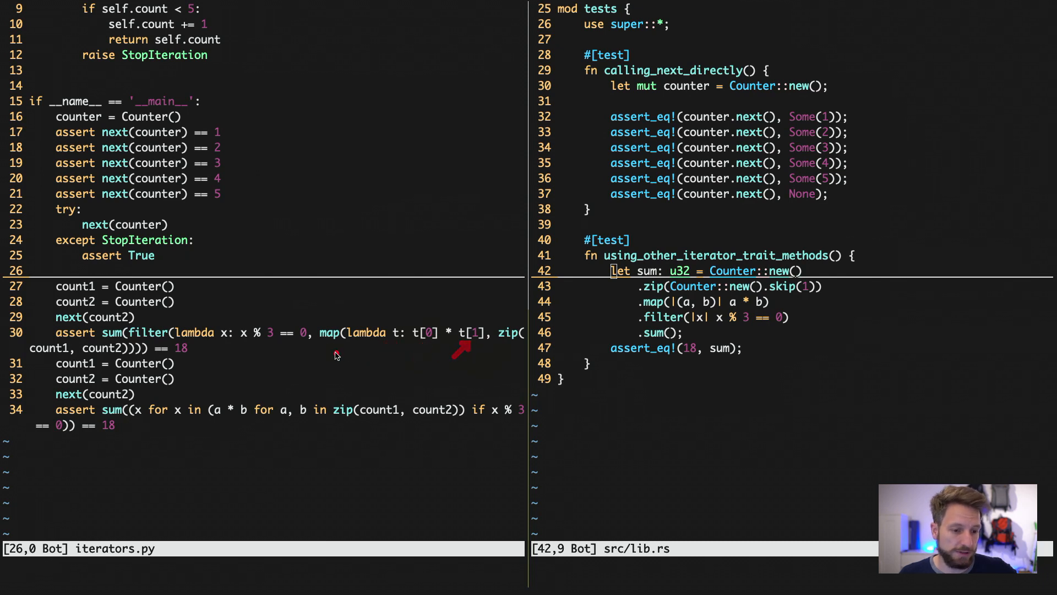
{"action": "mouse_move", "coordinate": [465, 356]}
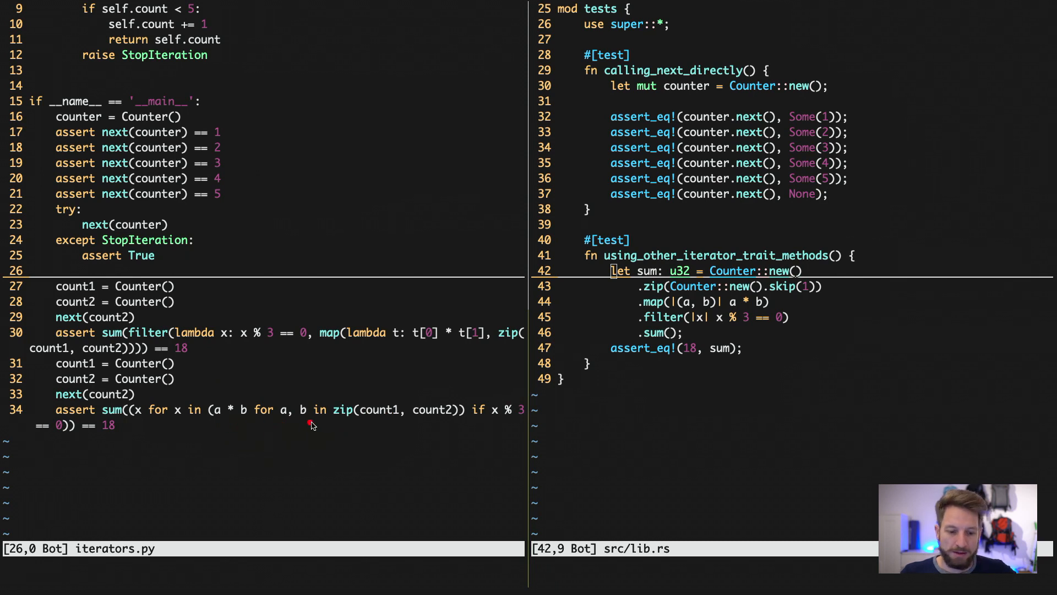
{"action": "mouse_move", "coordinate": [450, 421]}
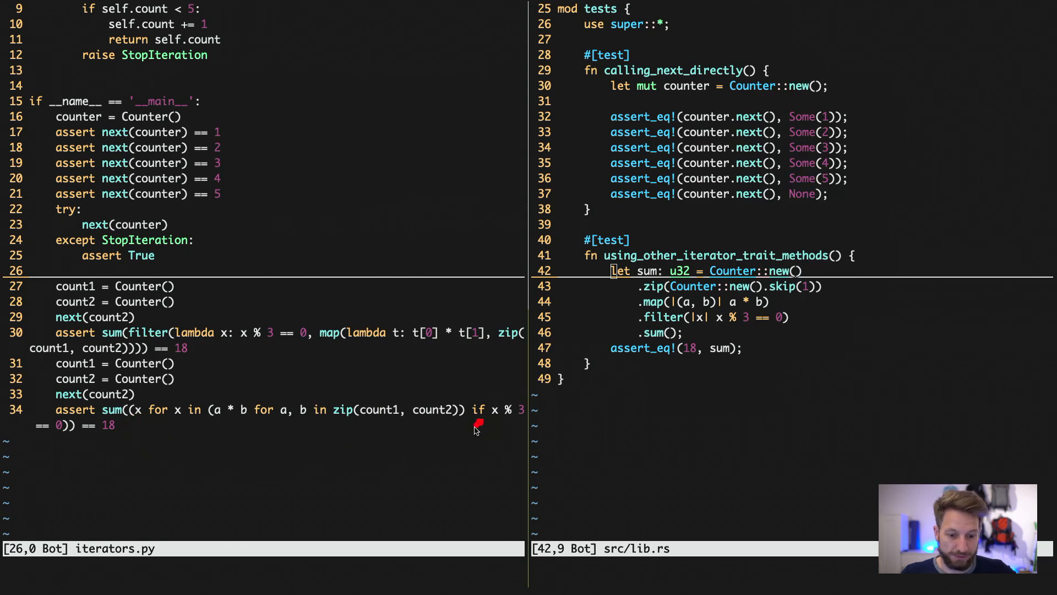
{"action": "mouse_move", "coordinate": [83, 426]}
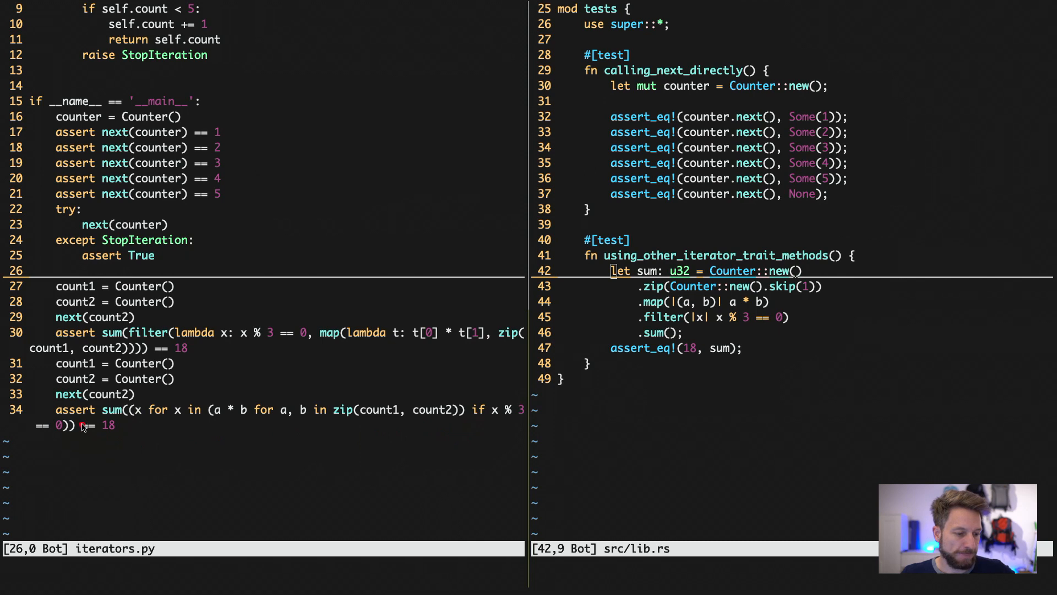
{"action": "mouse_move", "coordinate": [646, 382]}
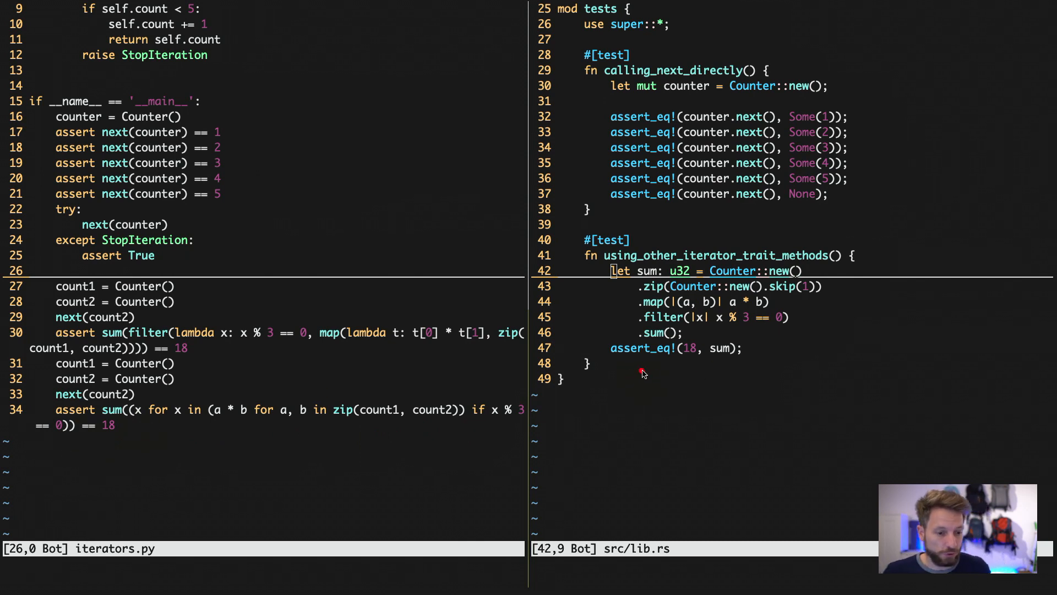
{"action": "mouse_move", "coordinate": [500, 361]}
{"action": "type", "text": ":!"}
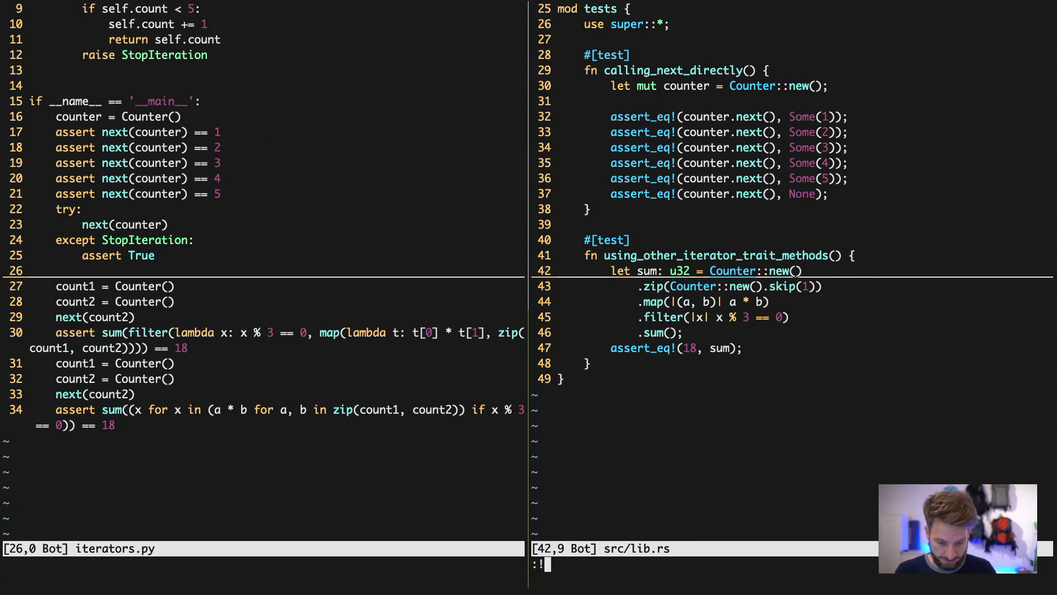
- Run :!cargo test from the src/lib.rs window and read the '2 passed' result
{"action": "type", "text": "ru"}
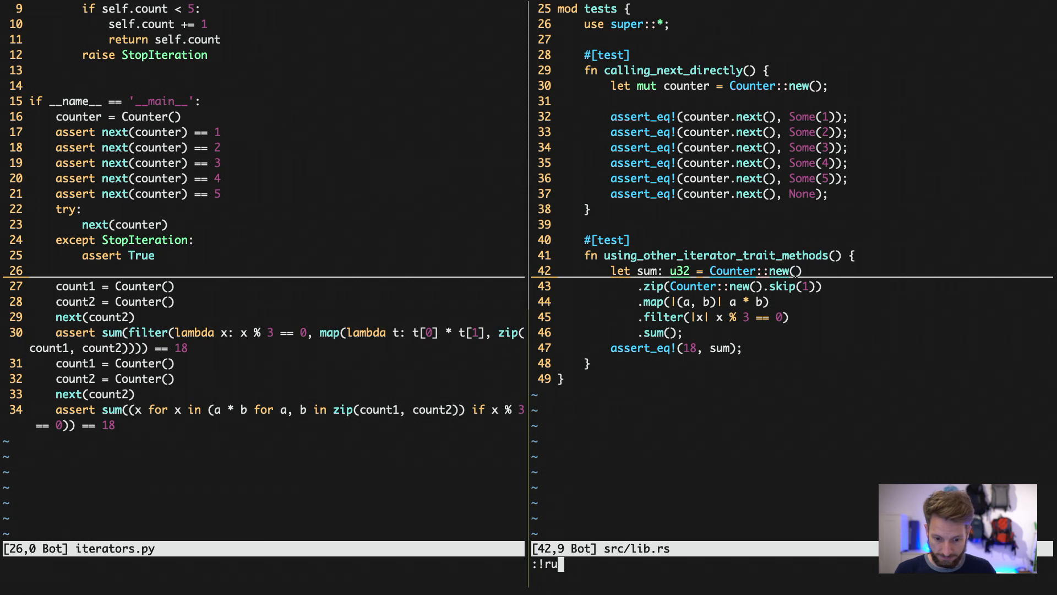
{"action": "type", "text": "cargo test"}
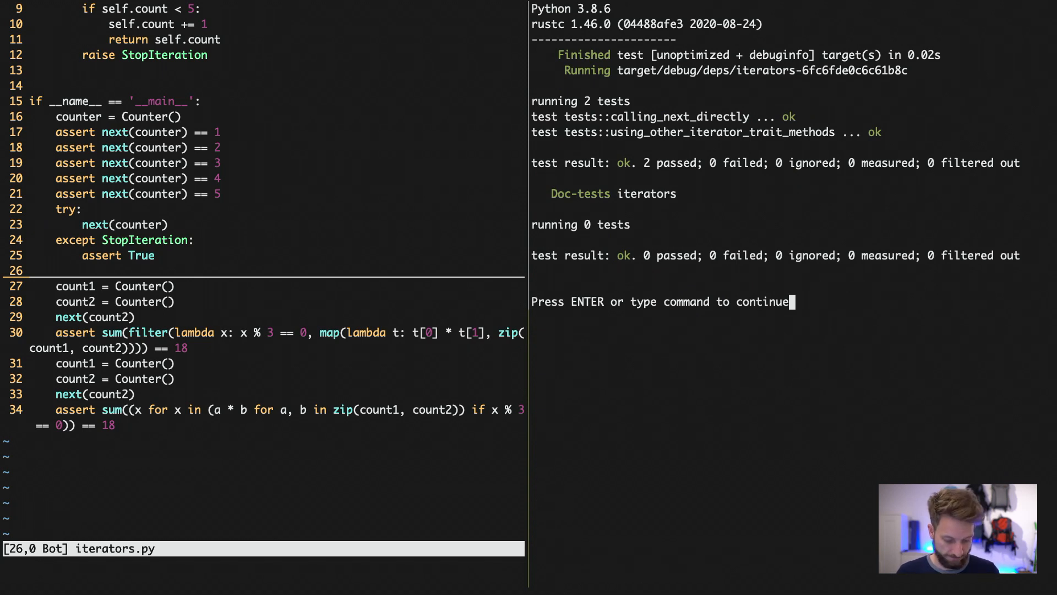
{"action": "mouse_move", "coordinate": [758, 105]}
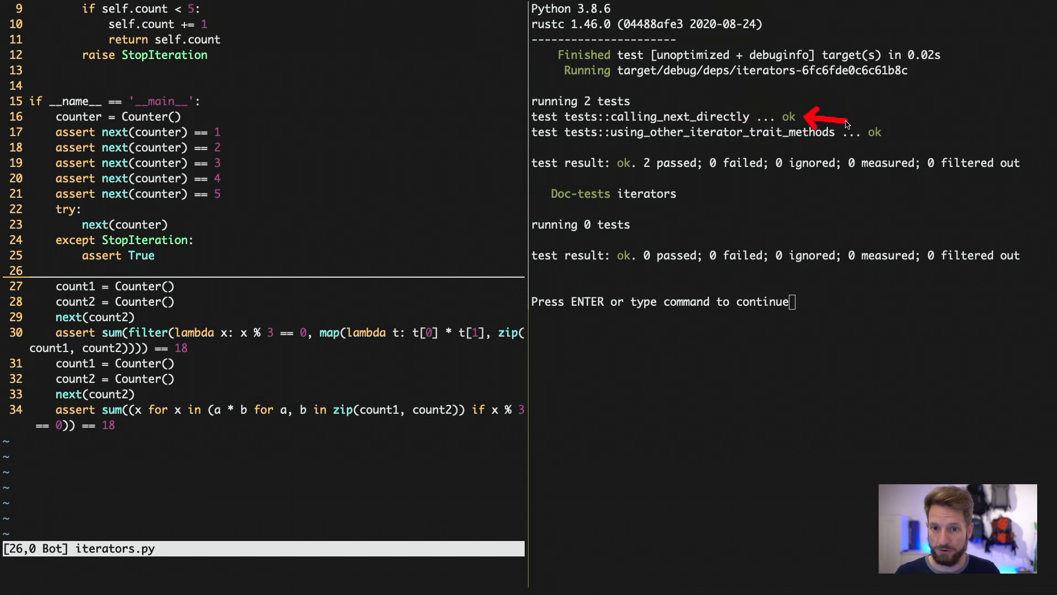
{"action": "mouse_move", "coordinate": [896, 135]}
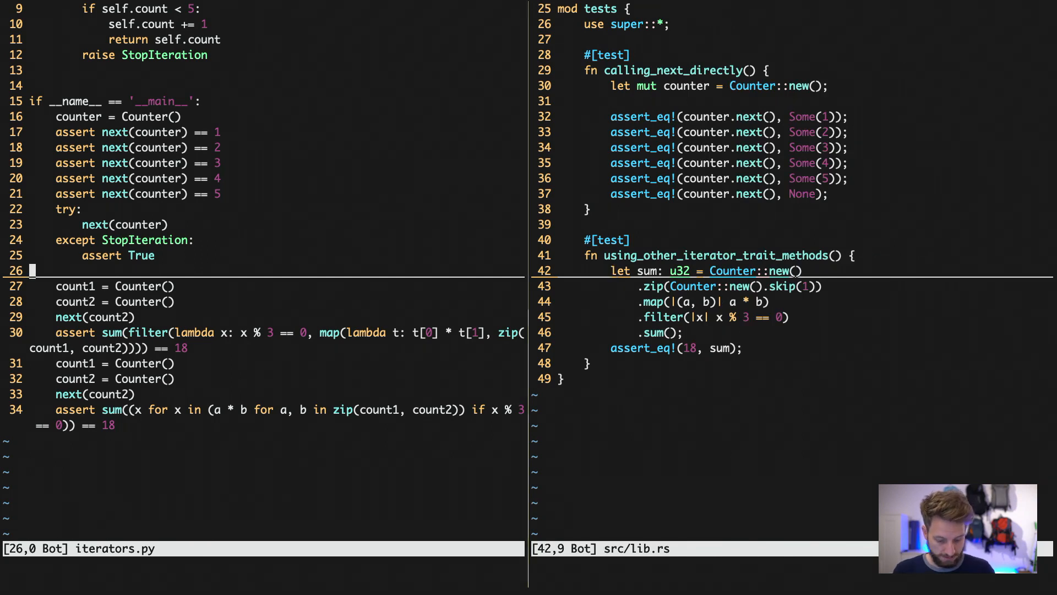
- Enter :!python iterators.py on the command line of the iterators.py window
{"action": "type", "text": ":!python"}
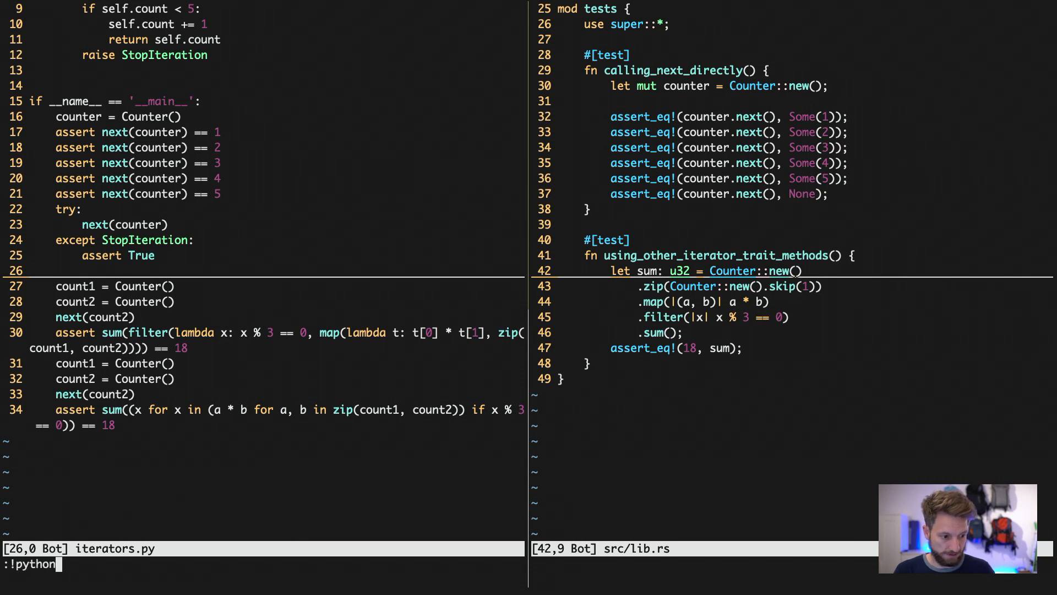
{"action": "type", "text": "iterators.py"}
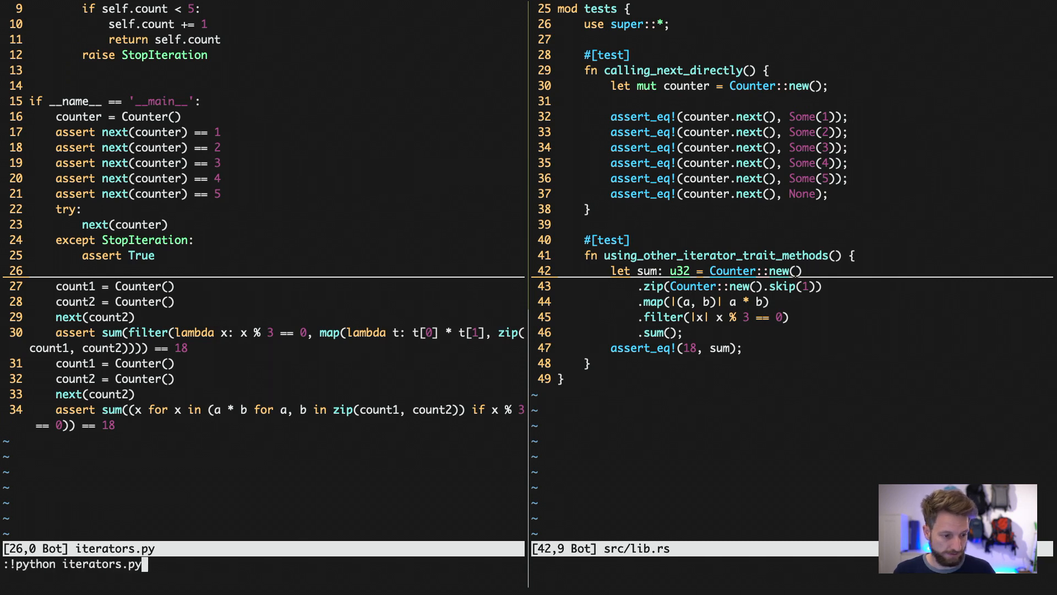